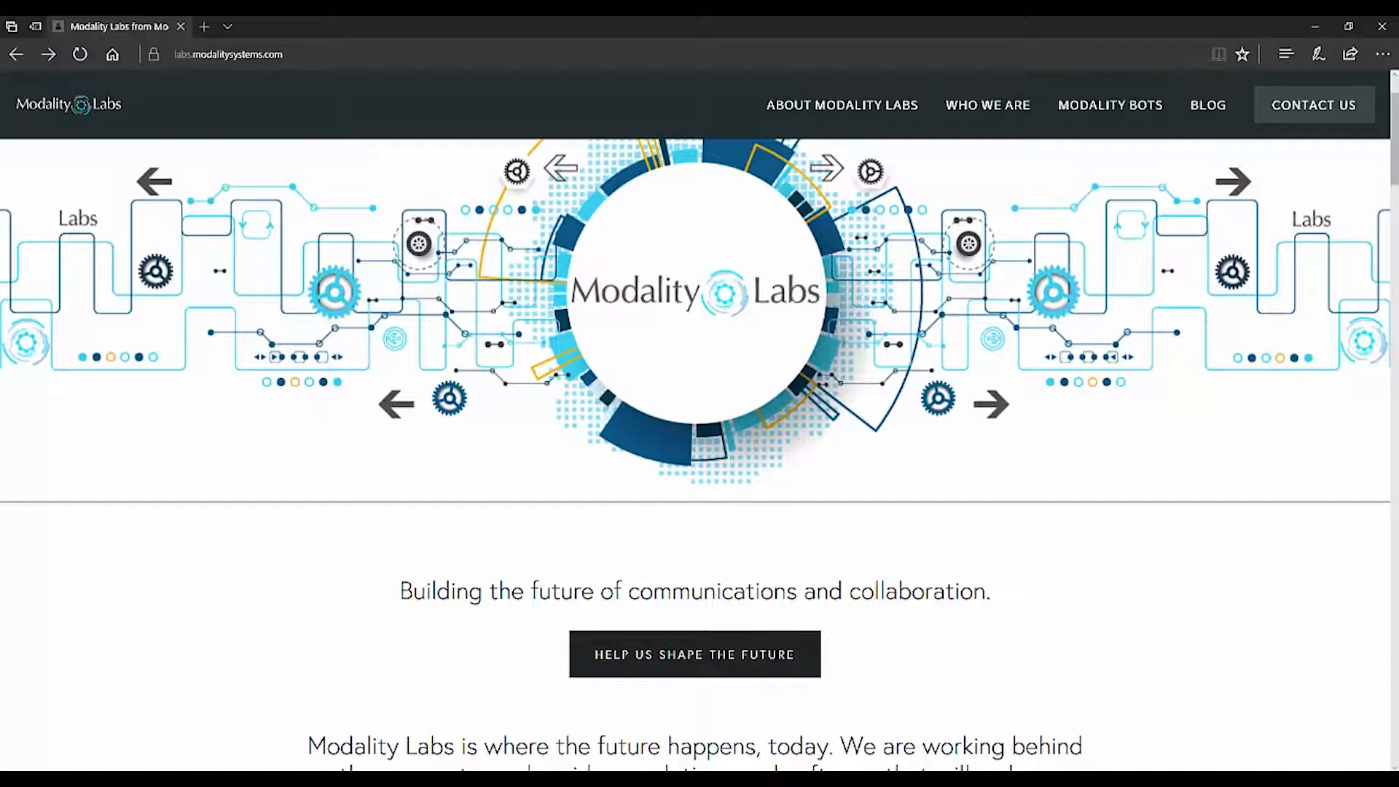
mouse_move(1132, 524)
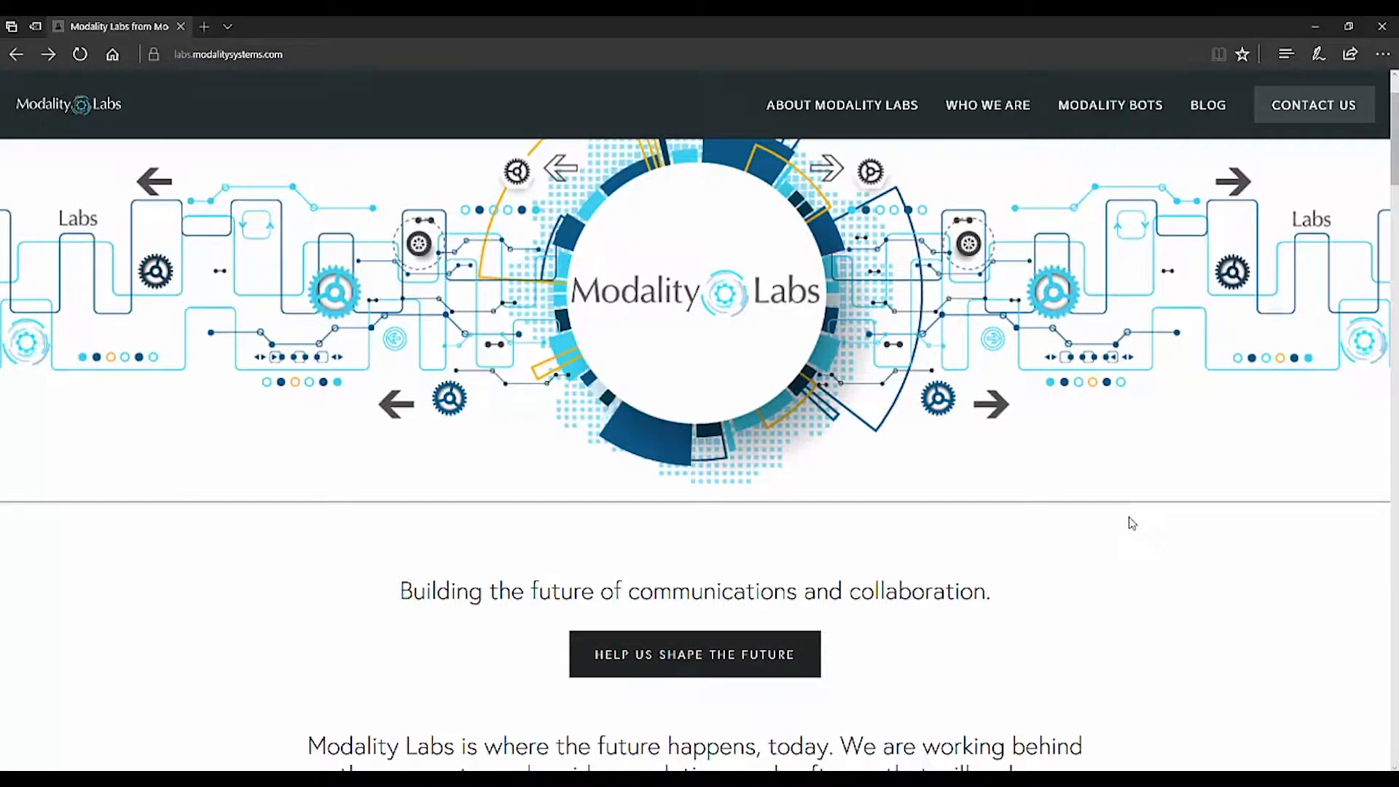
Step: Scroll the labs.modalitysystems.com homepage past the project cards down to Project Steenbok
scroll("down", 3)
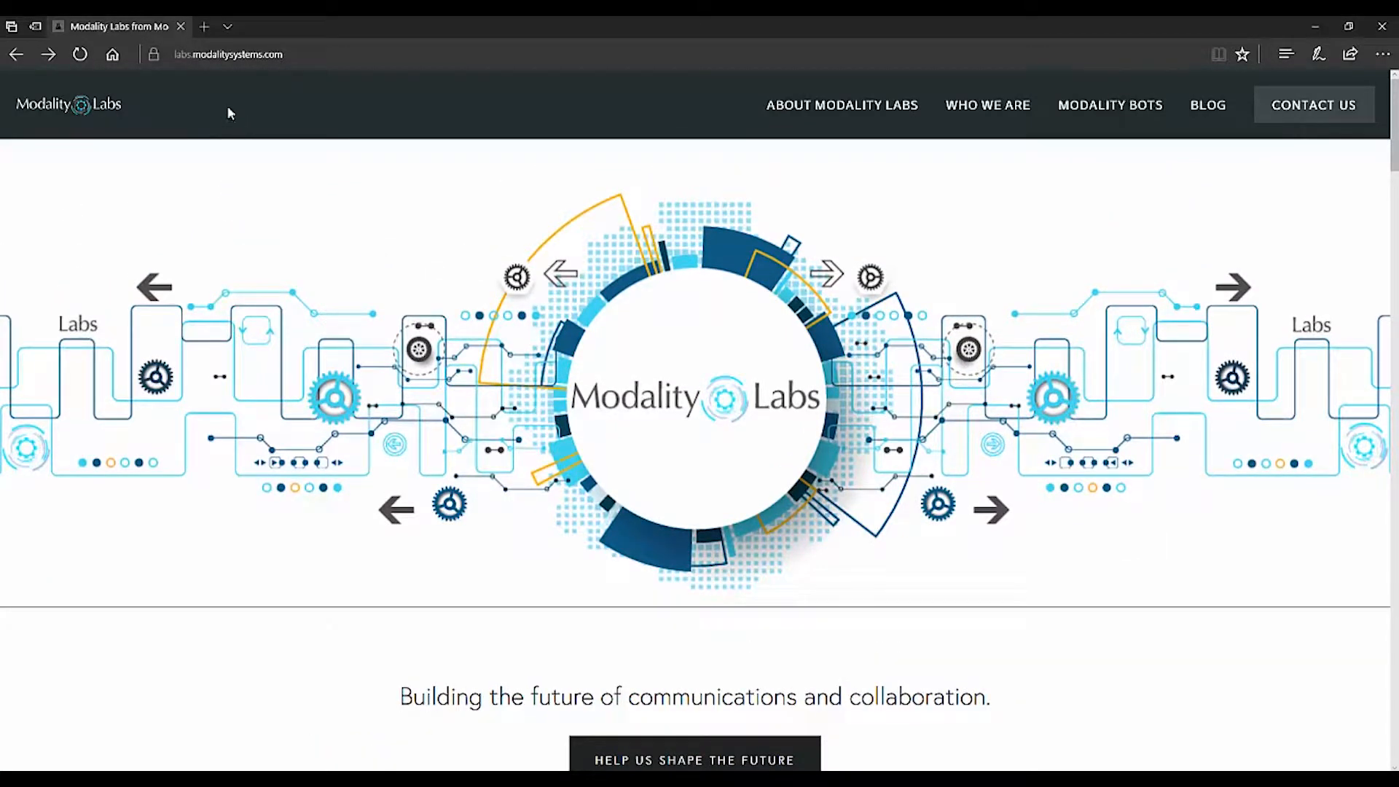
mouse_move(197, 72)
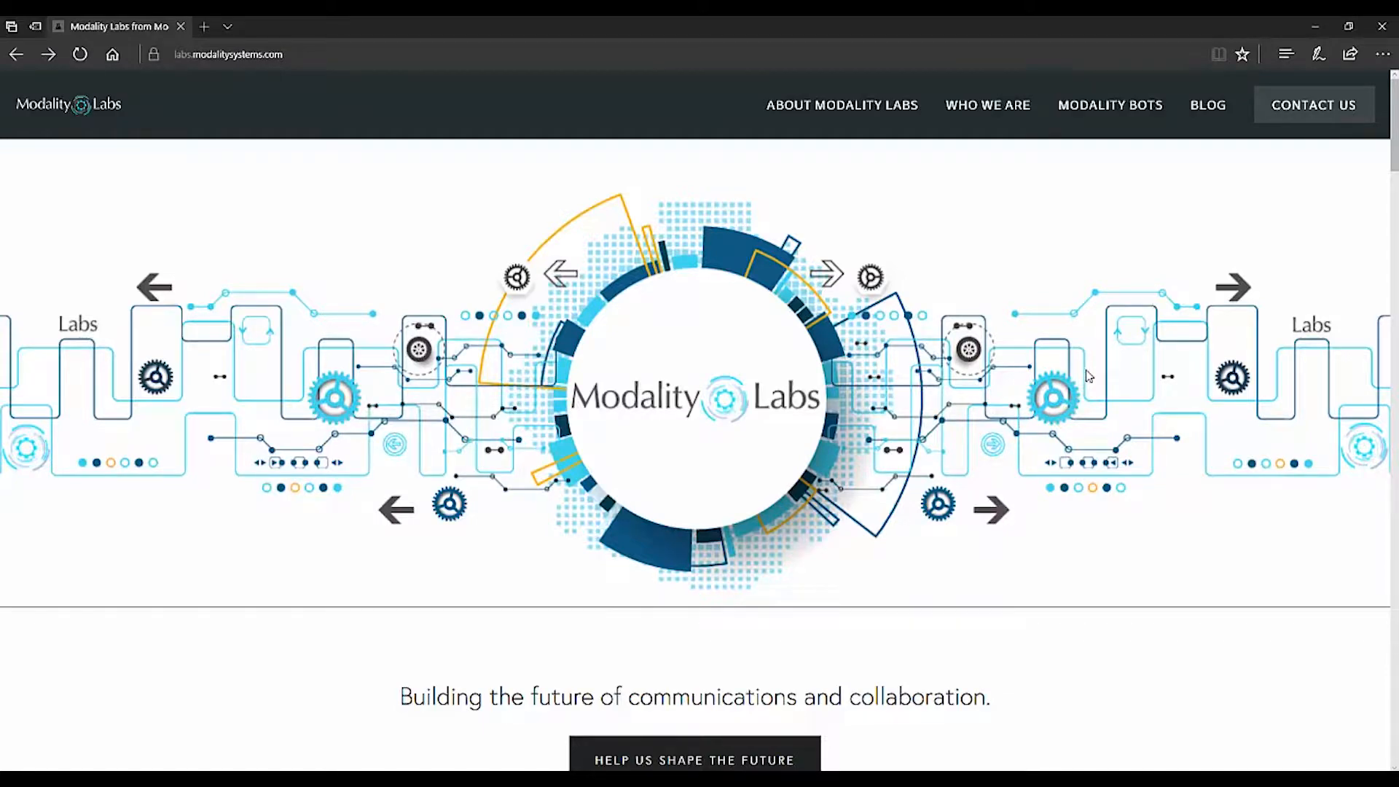
scroll("down", 3)
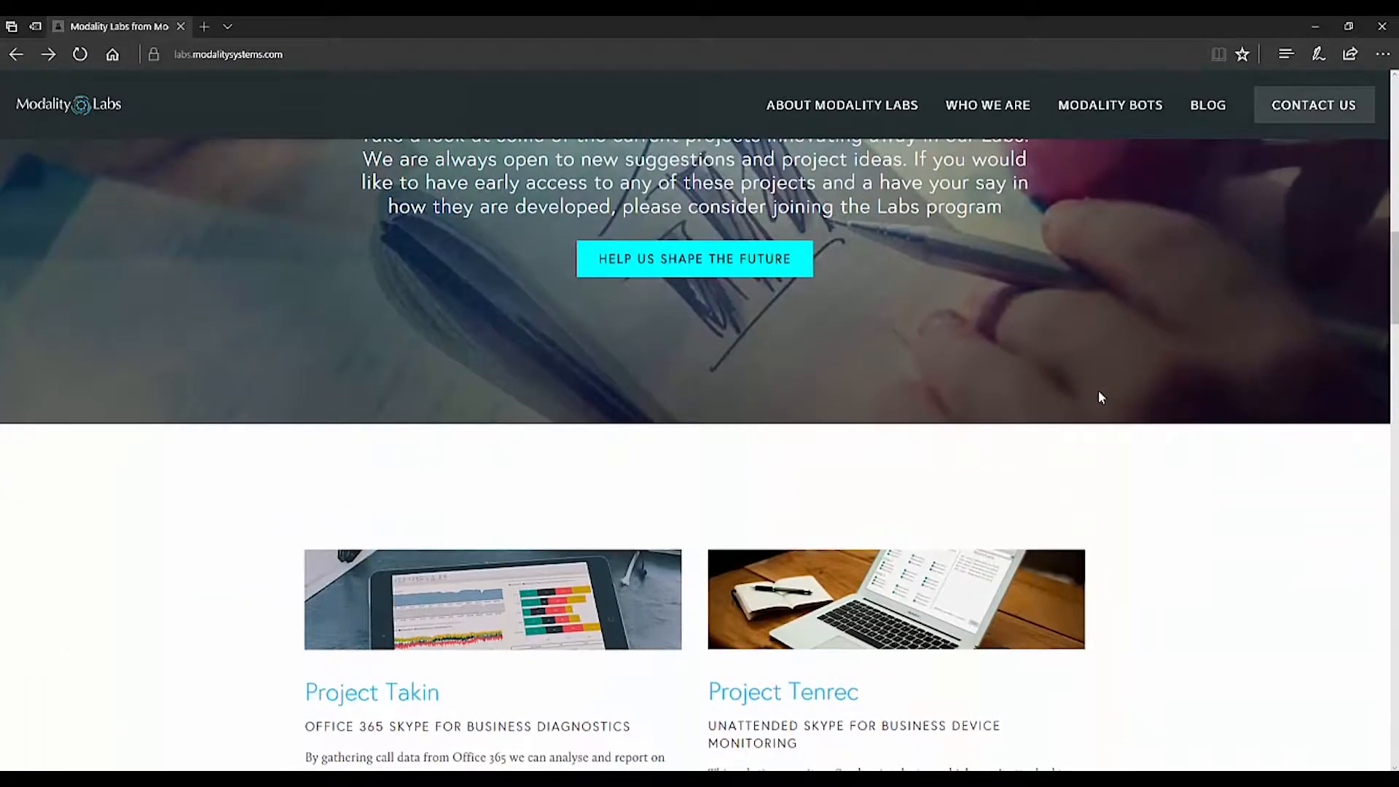
scroll("down", 3)
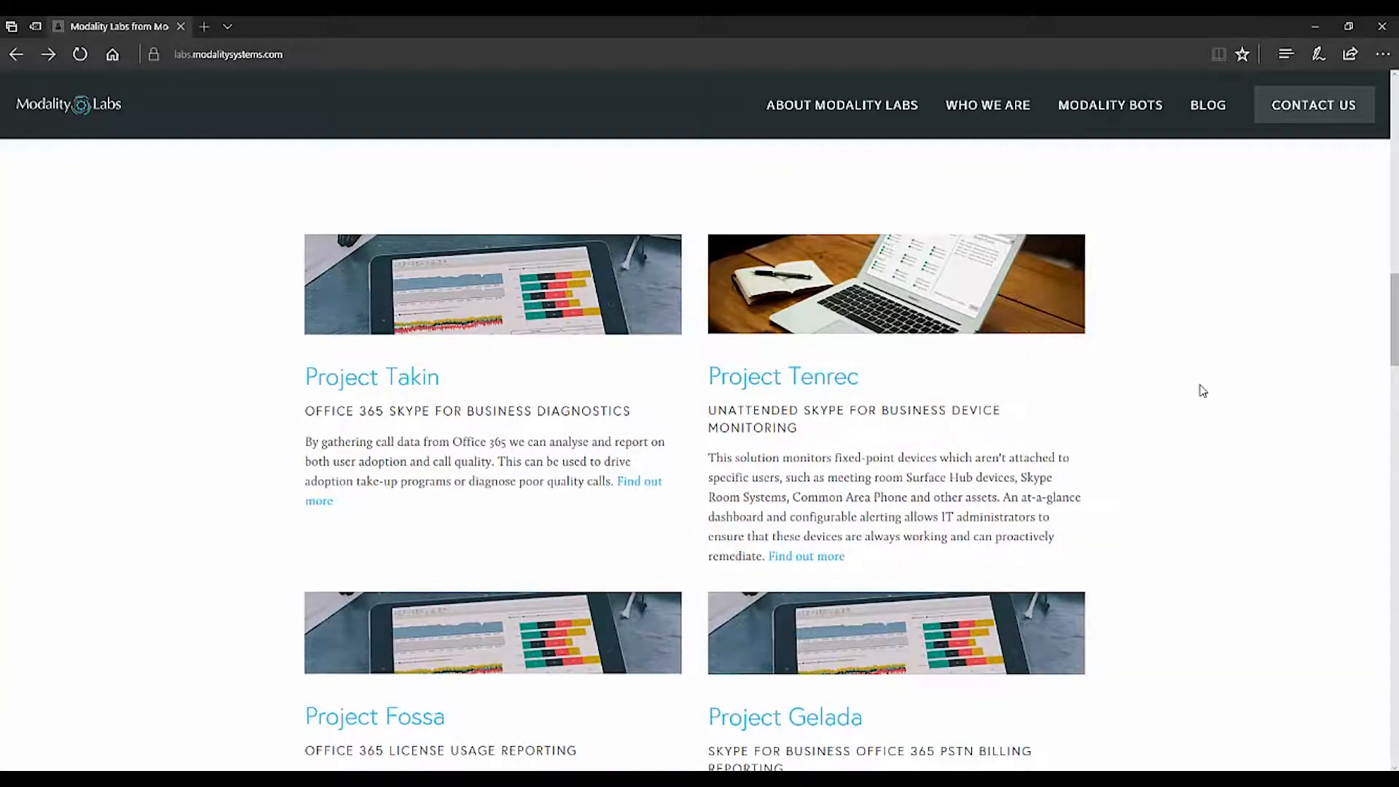
scroll("down", 3)
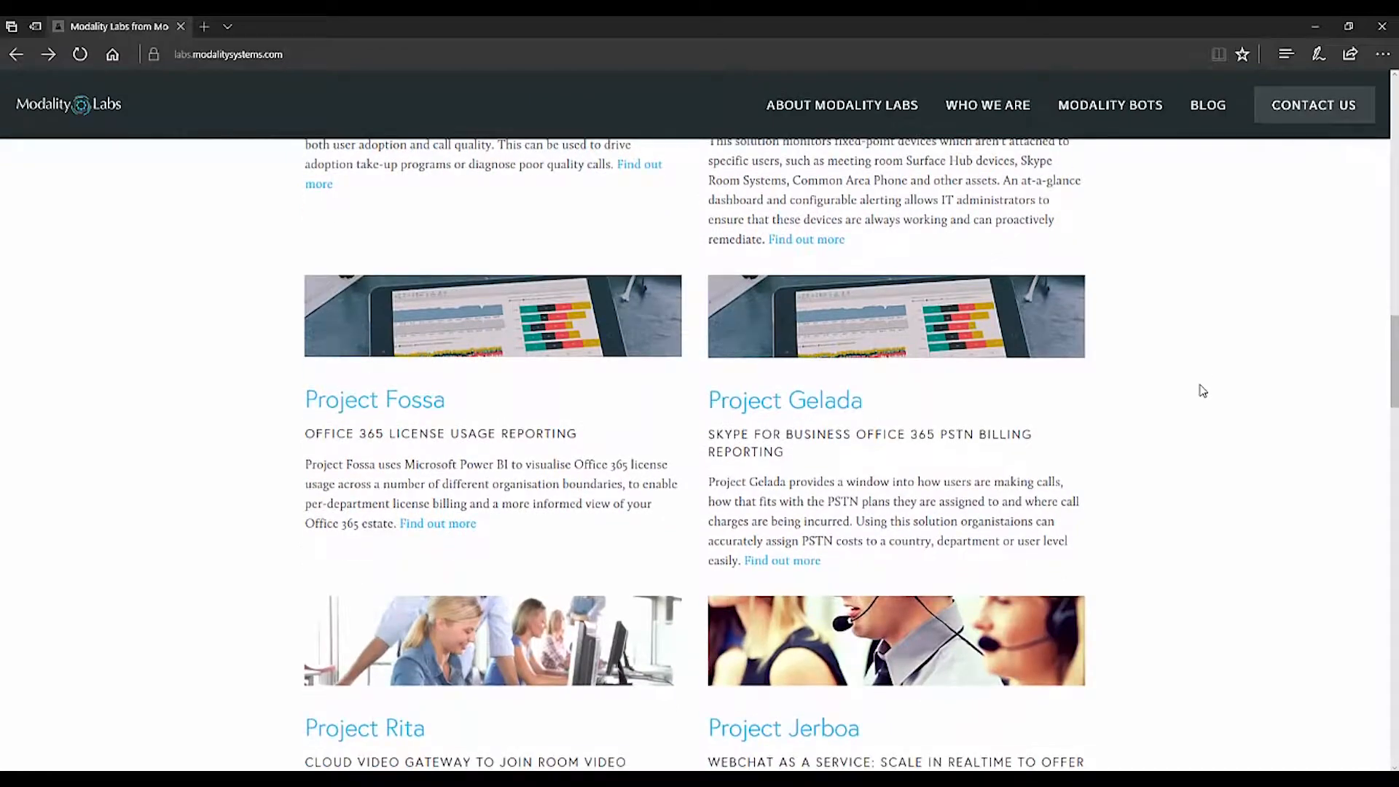
scroll("down", 3)
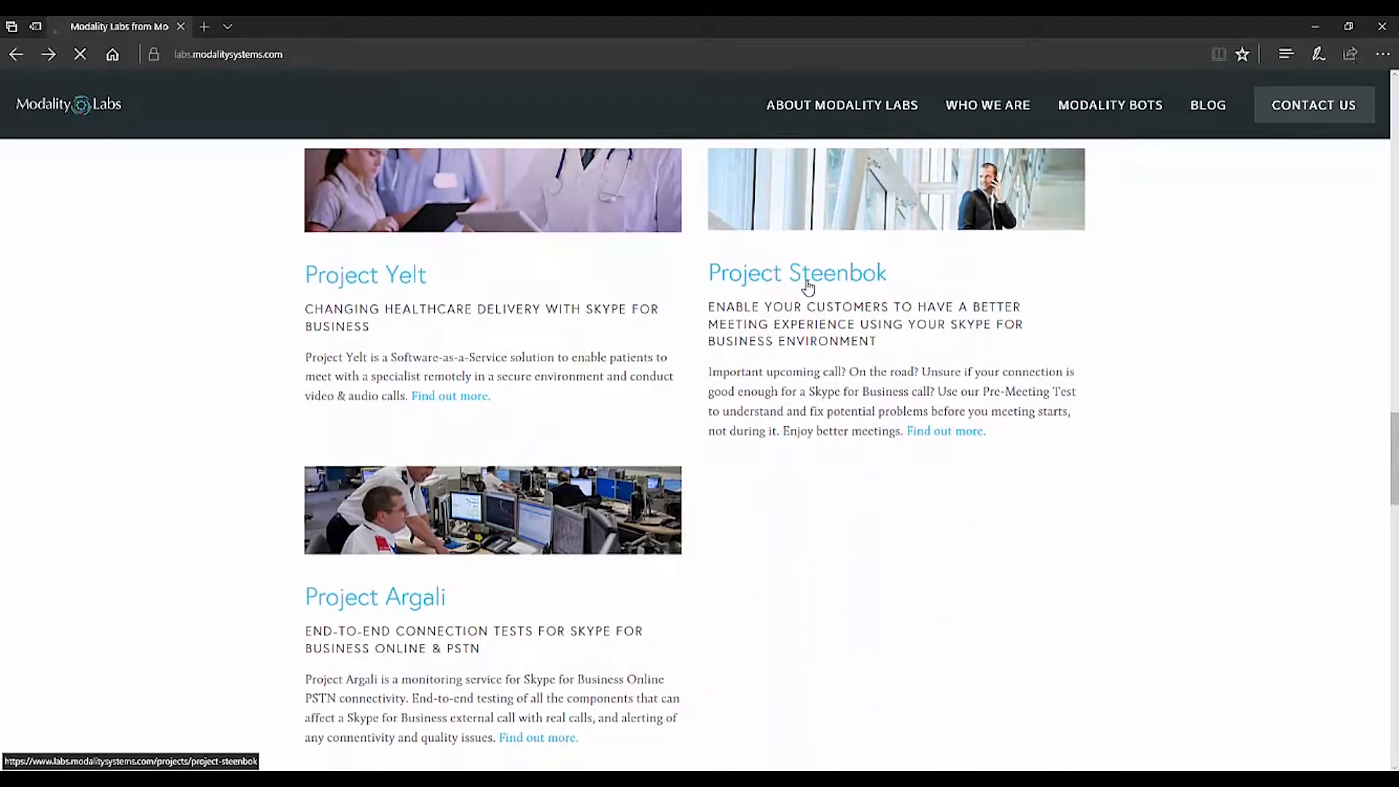
Step: Open the Project Steenbok page and read down to its 'Try it today!' Pre-Meeting Test preview
left_click(795, 273)
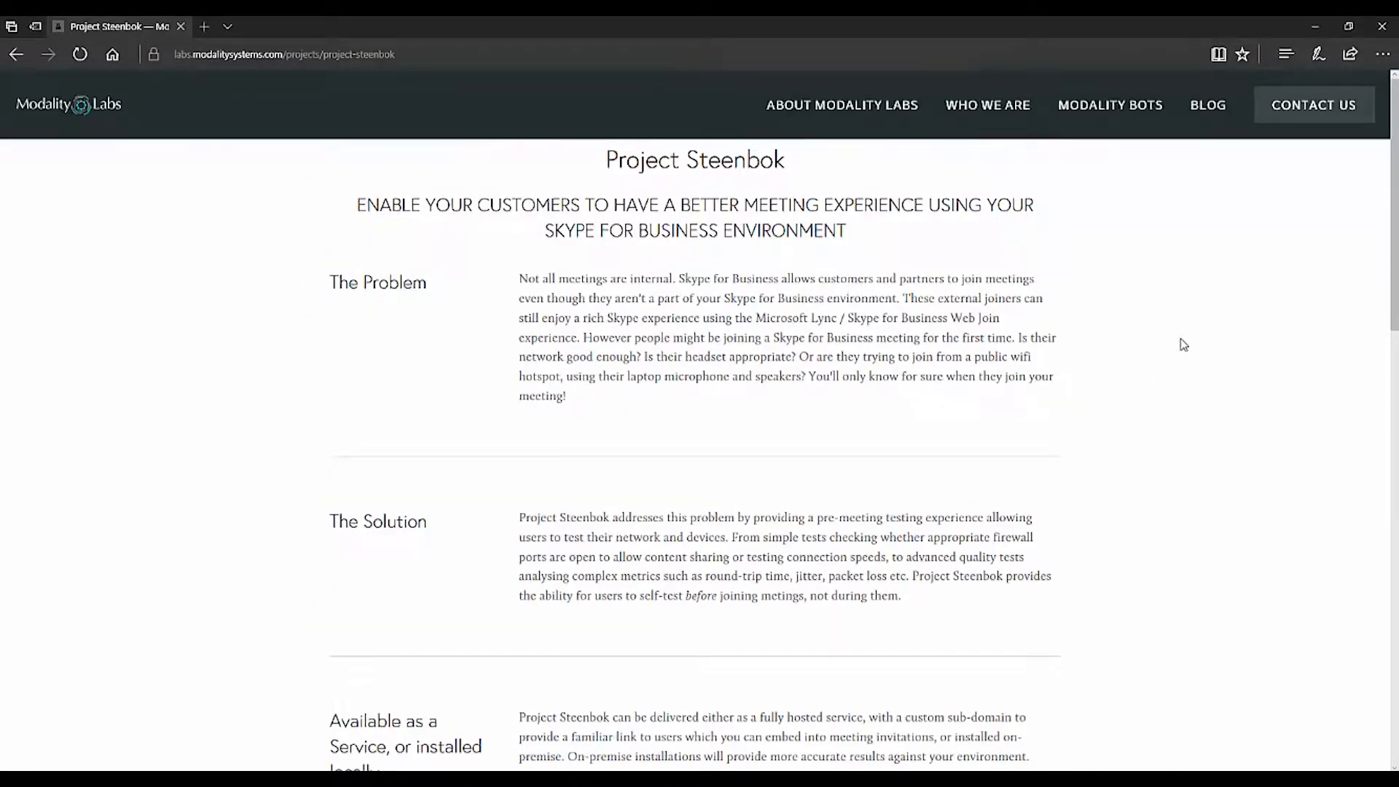
scroll("down", 3)
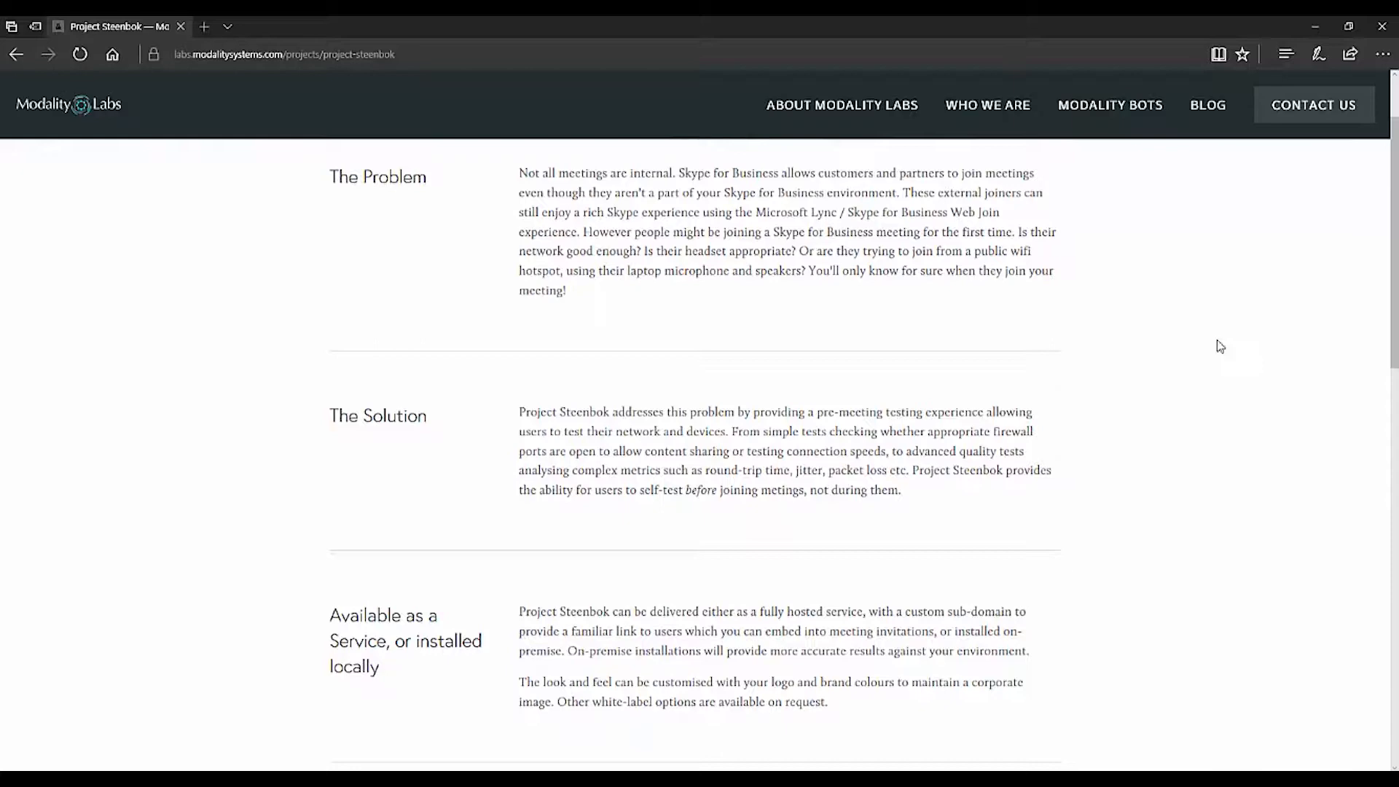
scroll("down", 3)
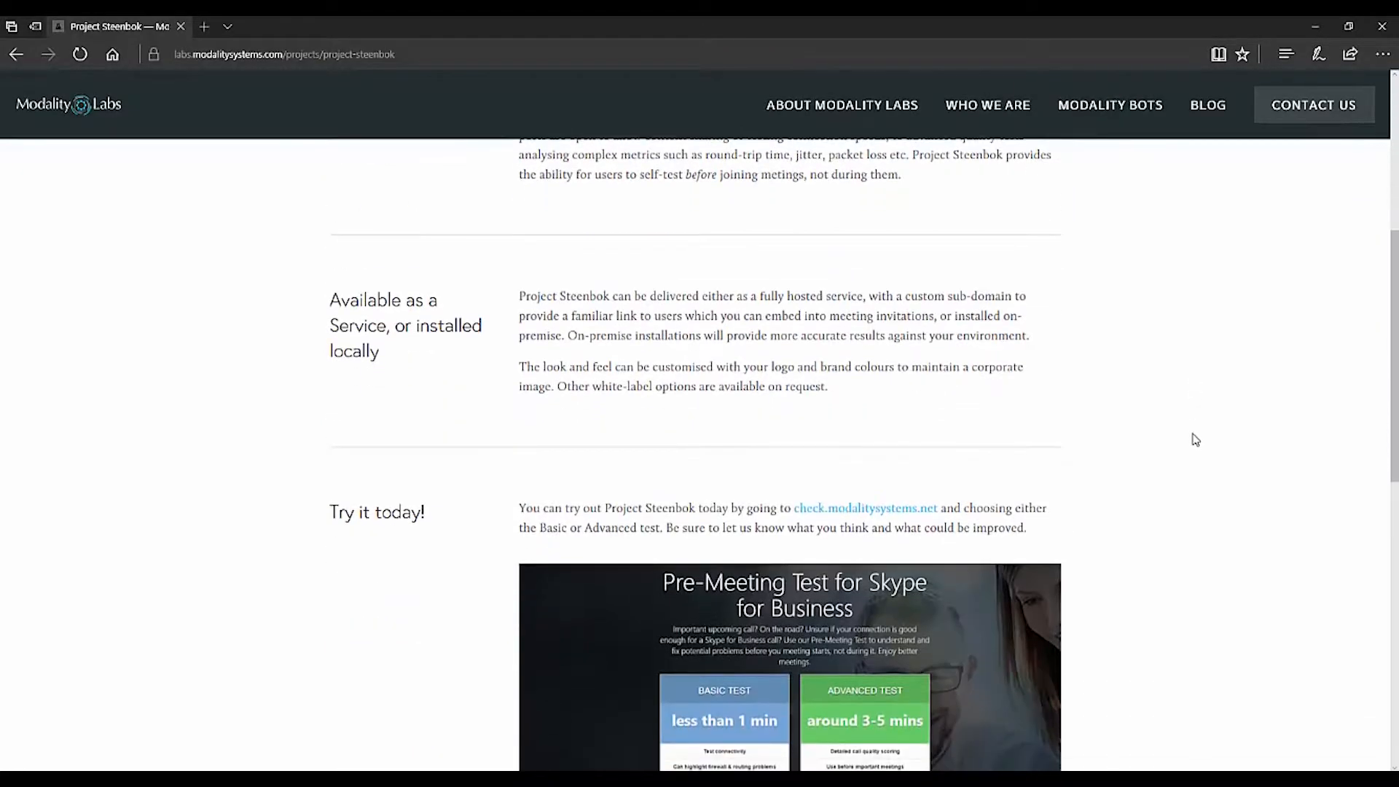
scroll("down", 3)
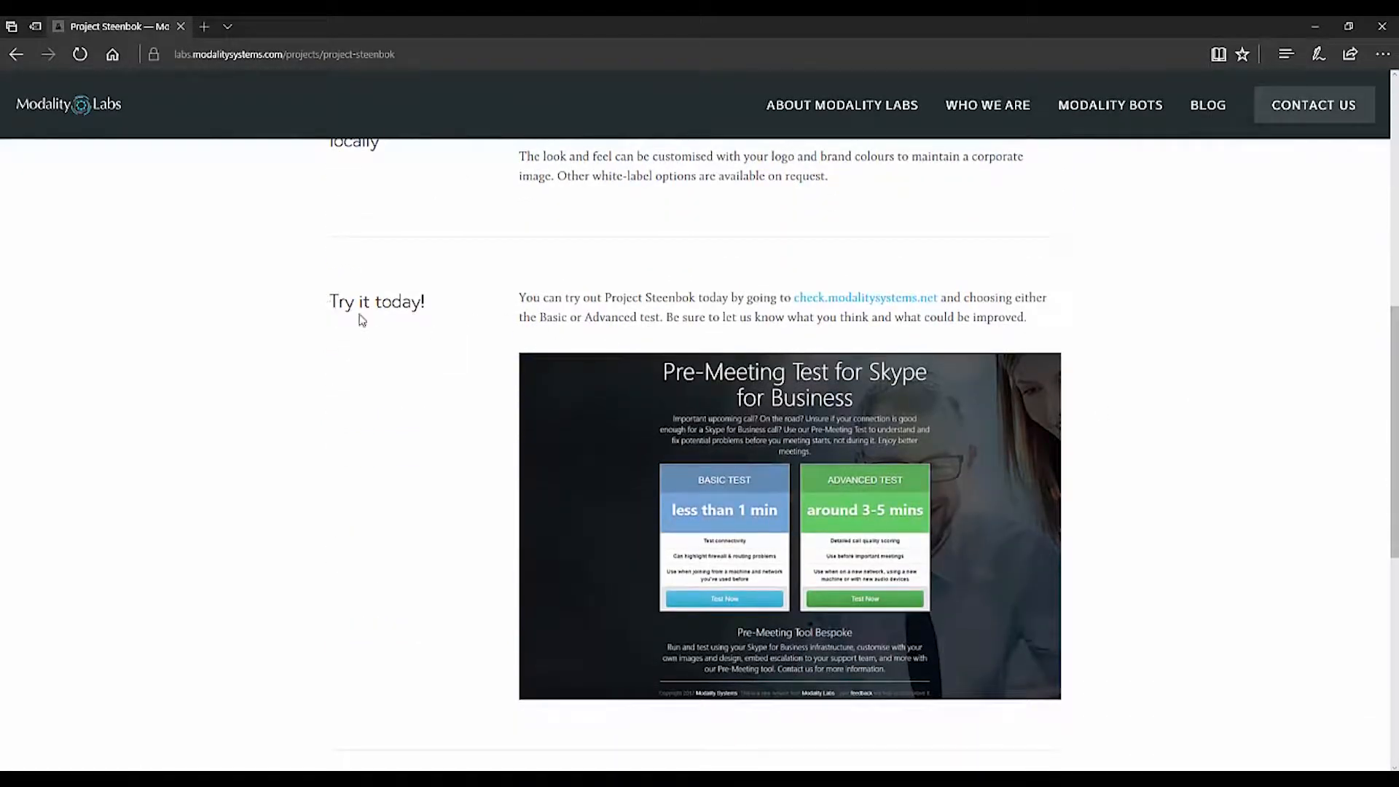
mouse_move(863, 297)
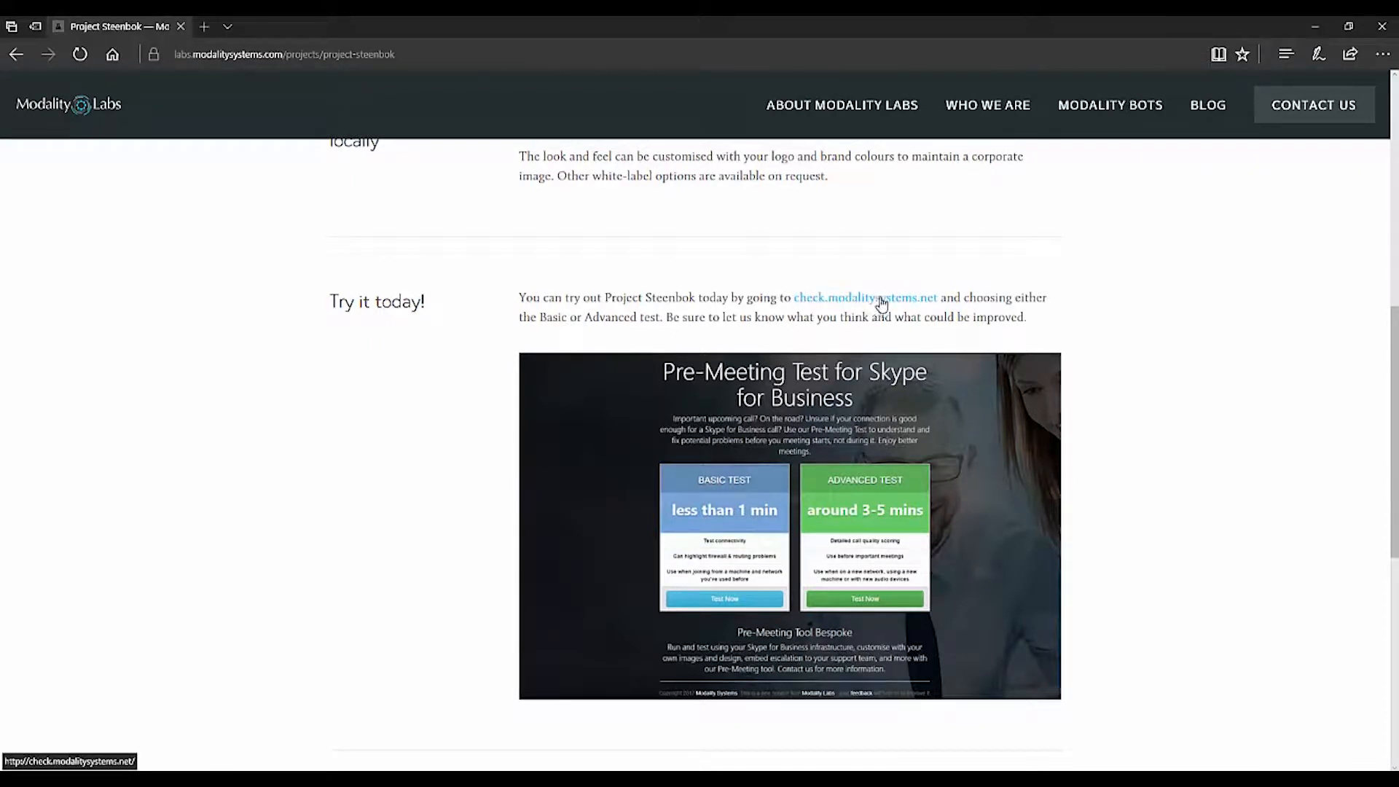
Step: Open check.modalitysystems.net in a new tab and solve the street-sign reCAPTCHA
left_click(865, 297)
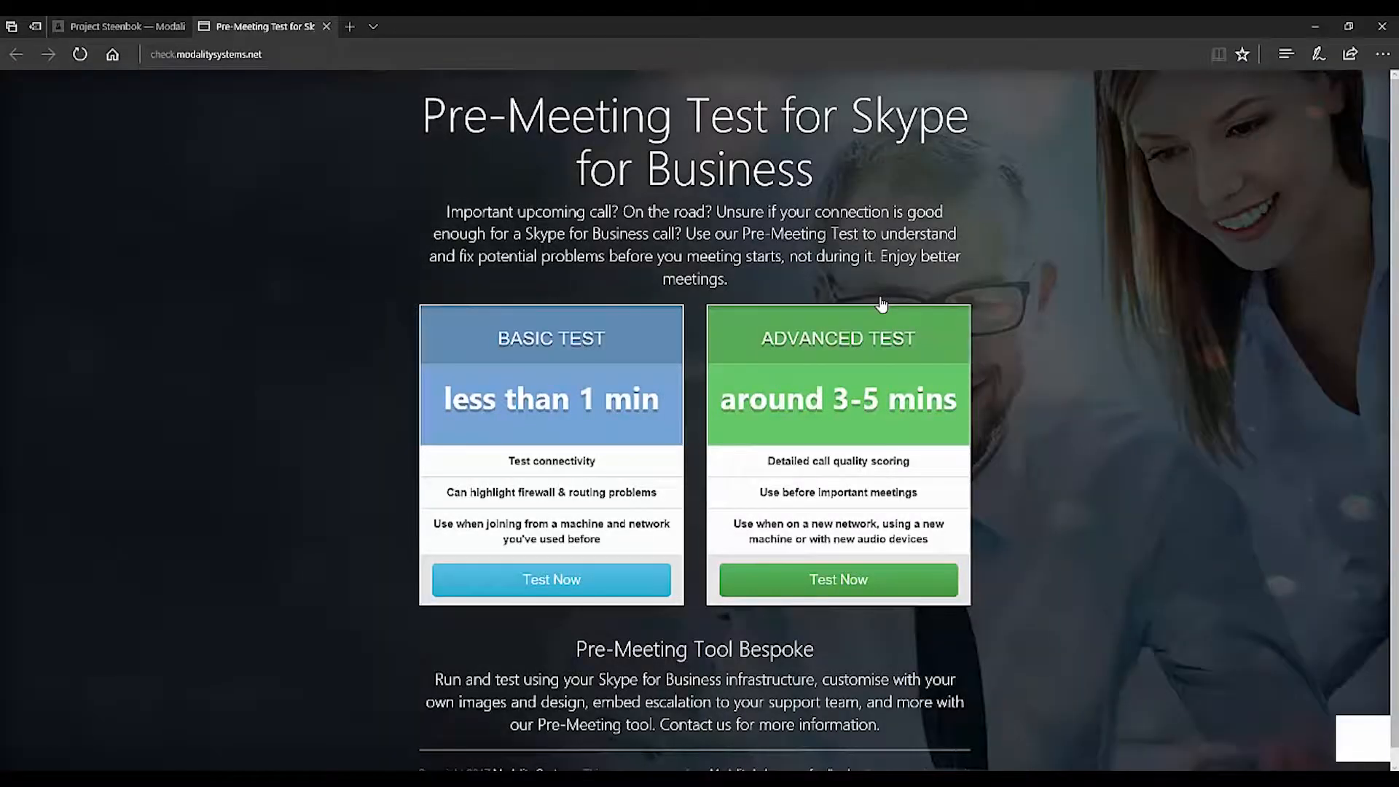
mouse_move(1056, 322)
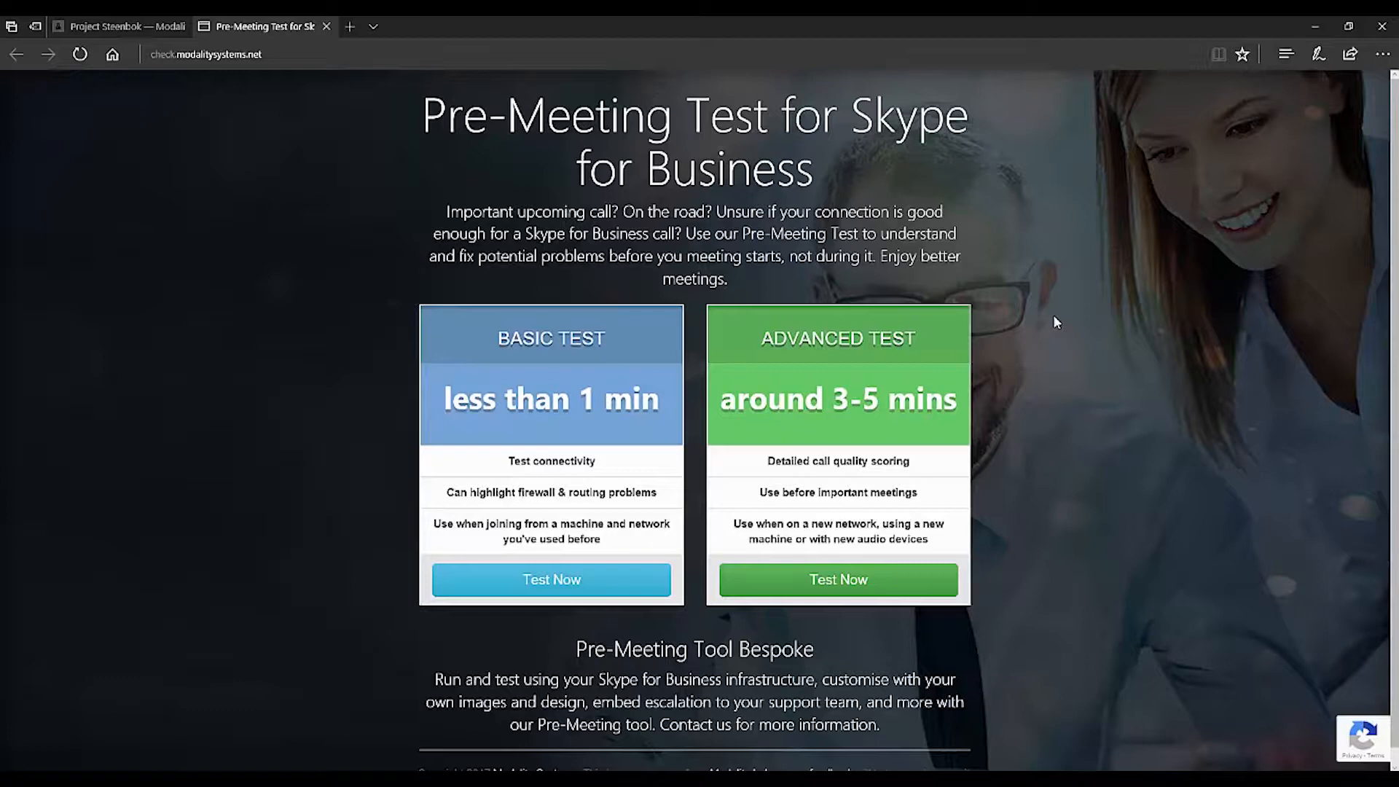
mouse_move(671, 561)
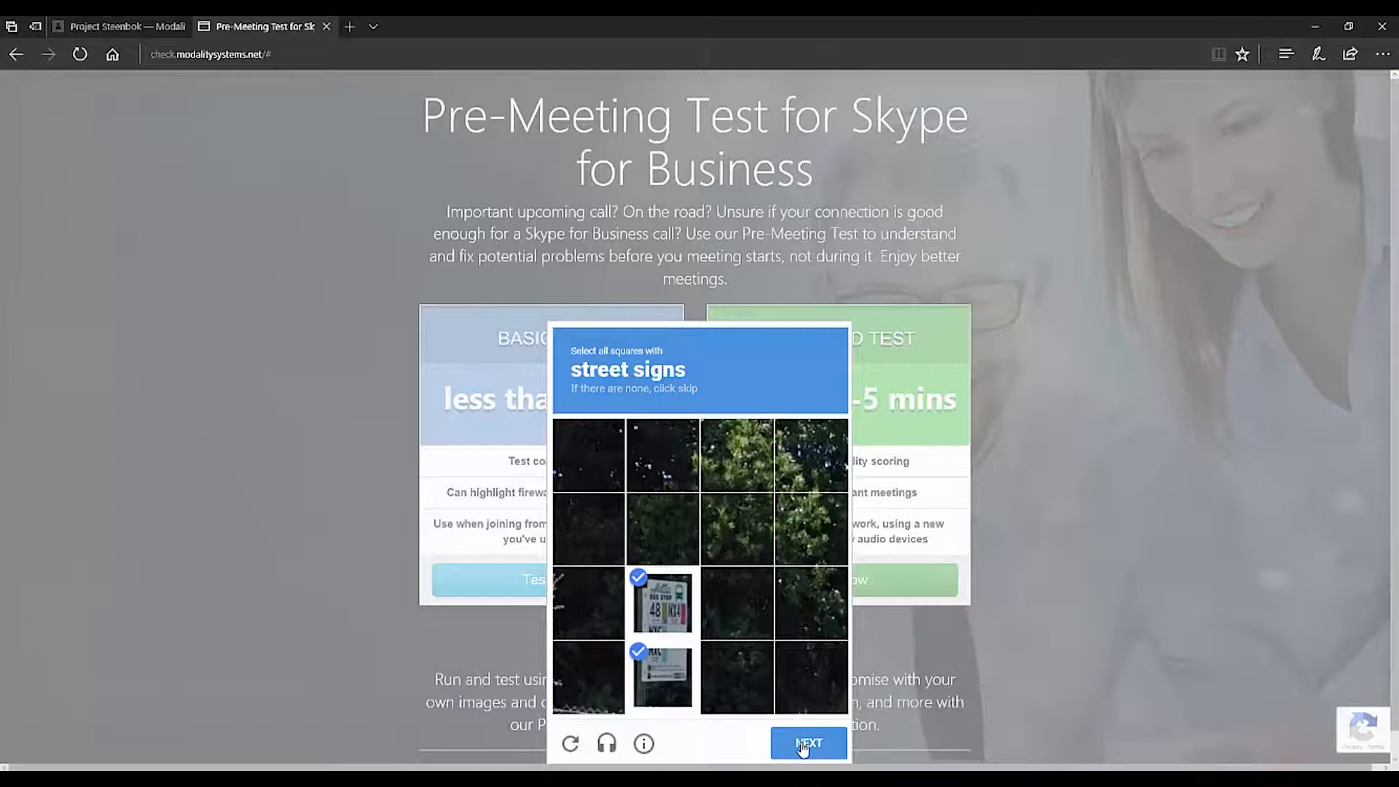
left_click(807, 743)
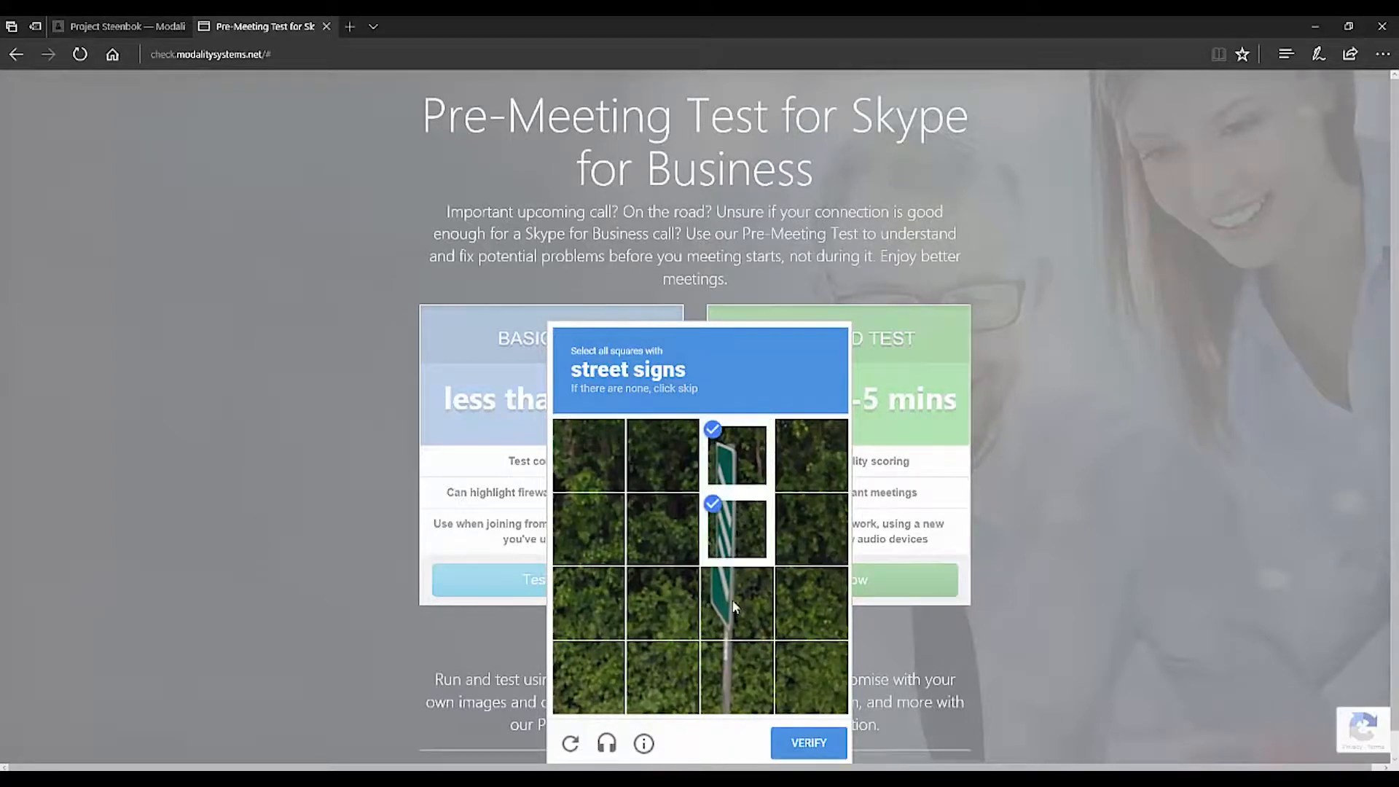
left_click(807, 742)
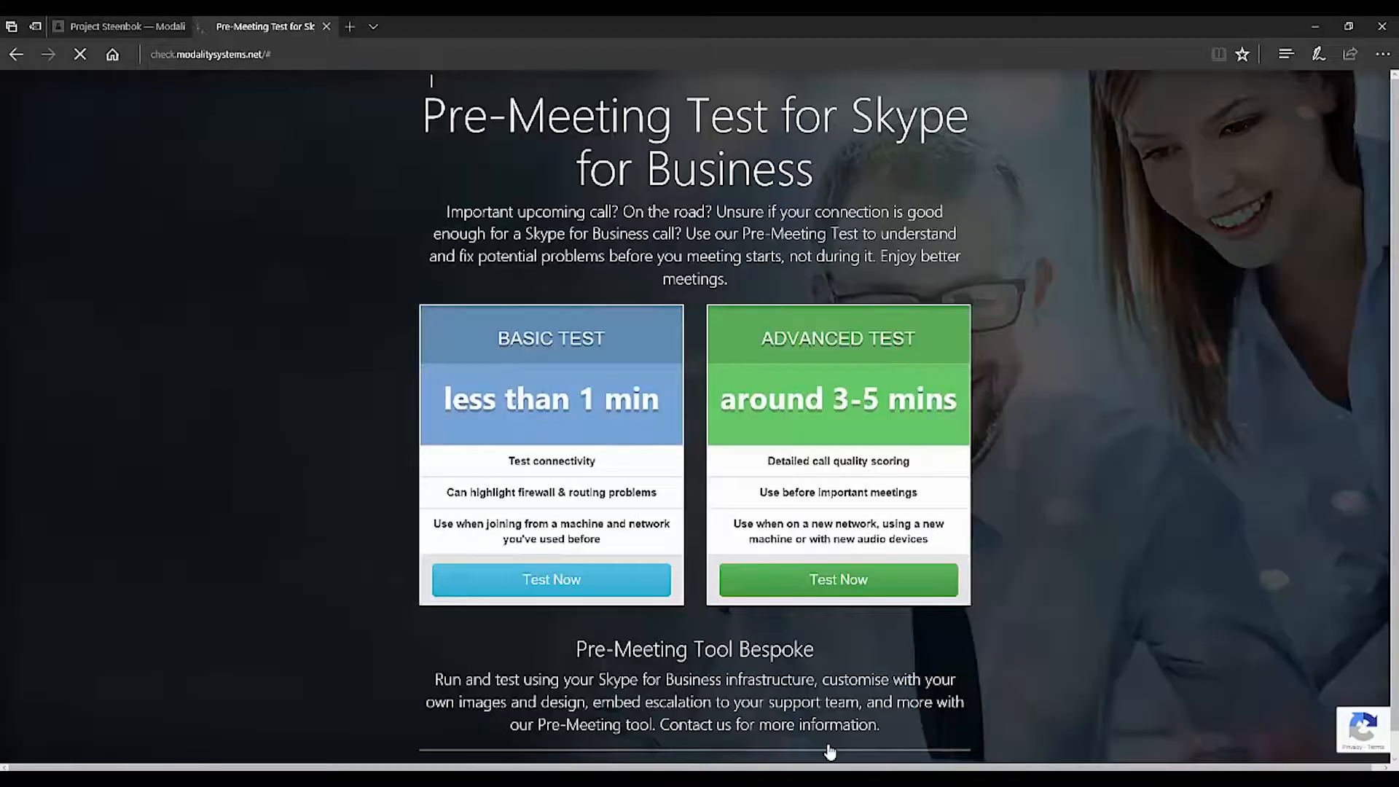
Step: Run the Basic Test and review the OK connection speed and passing firewall ports
left_click(550, 579)
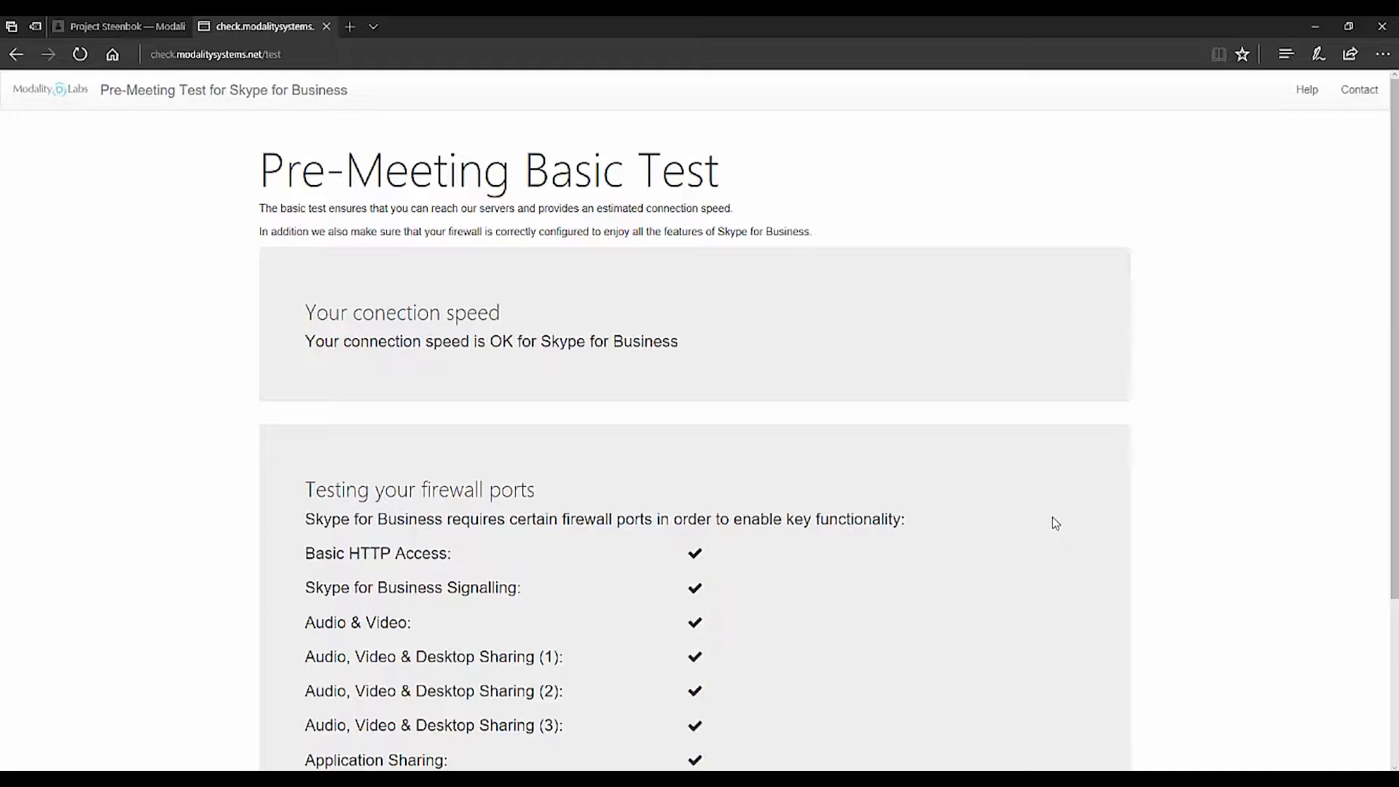
scroll("down", 3)
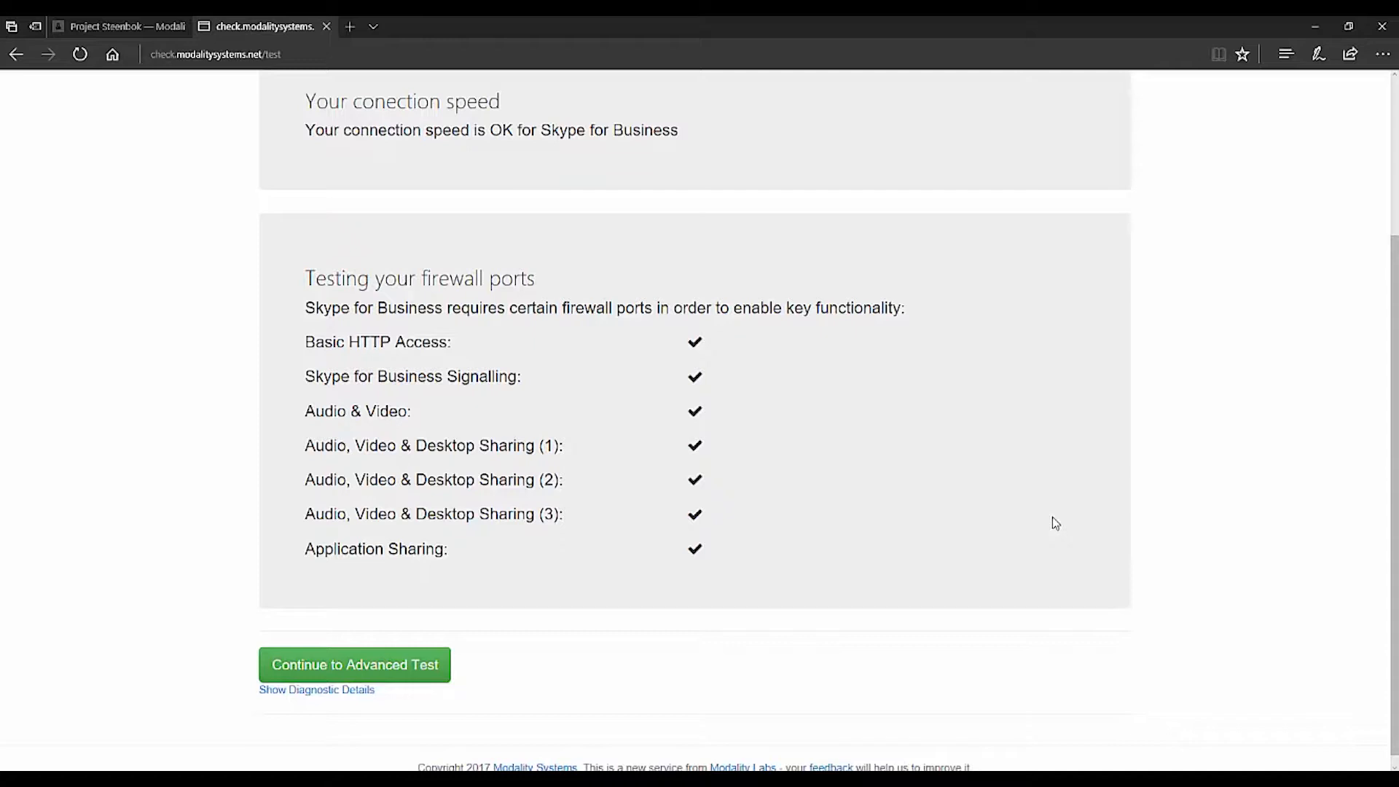
mouse_move(1187, 516)
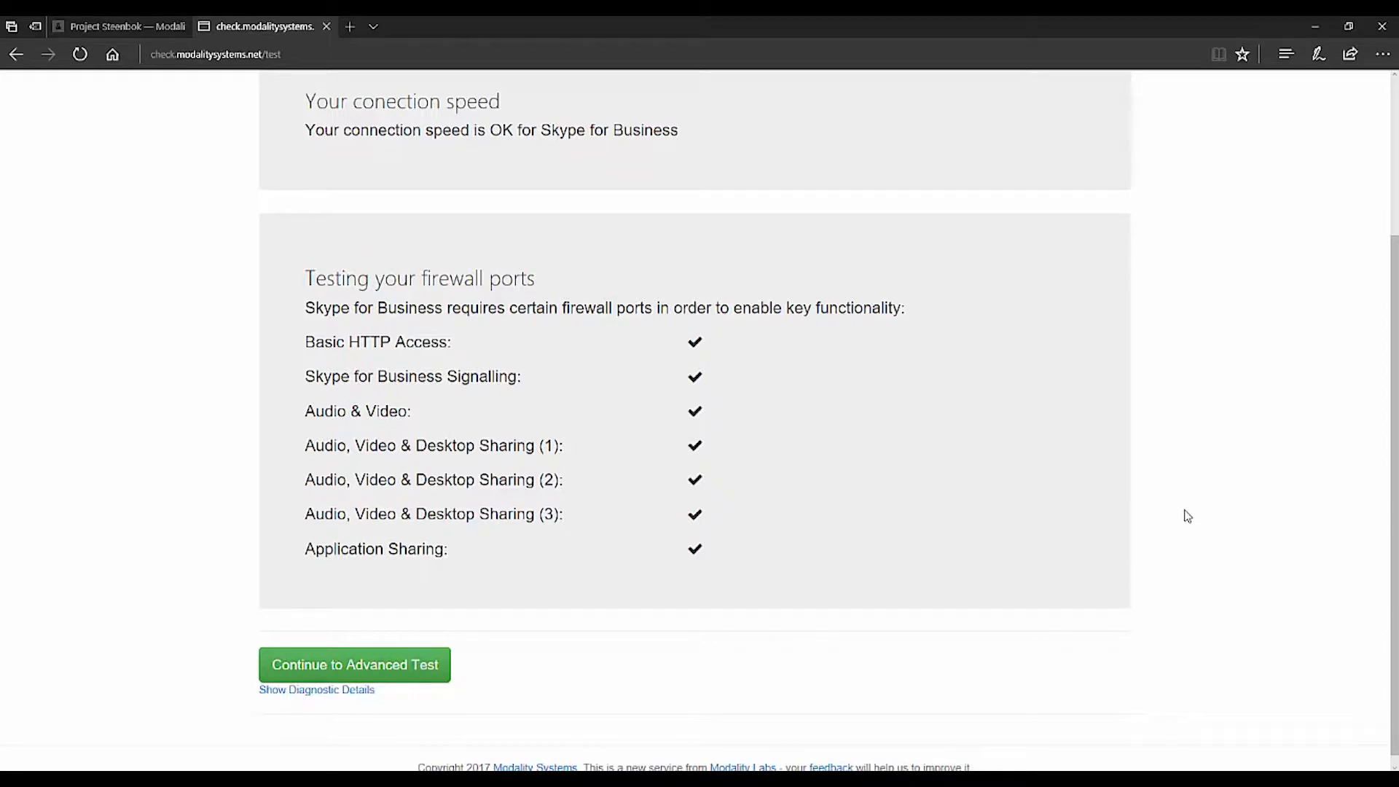
scroll("up", 3)
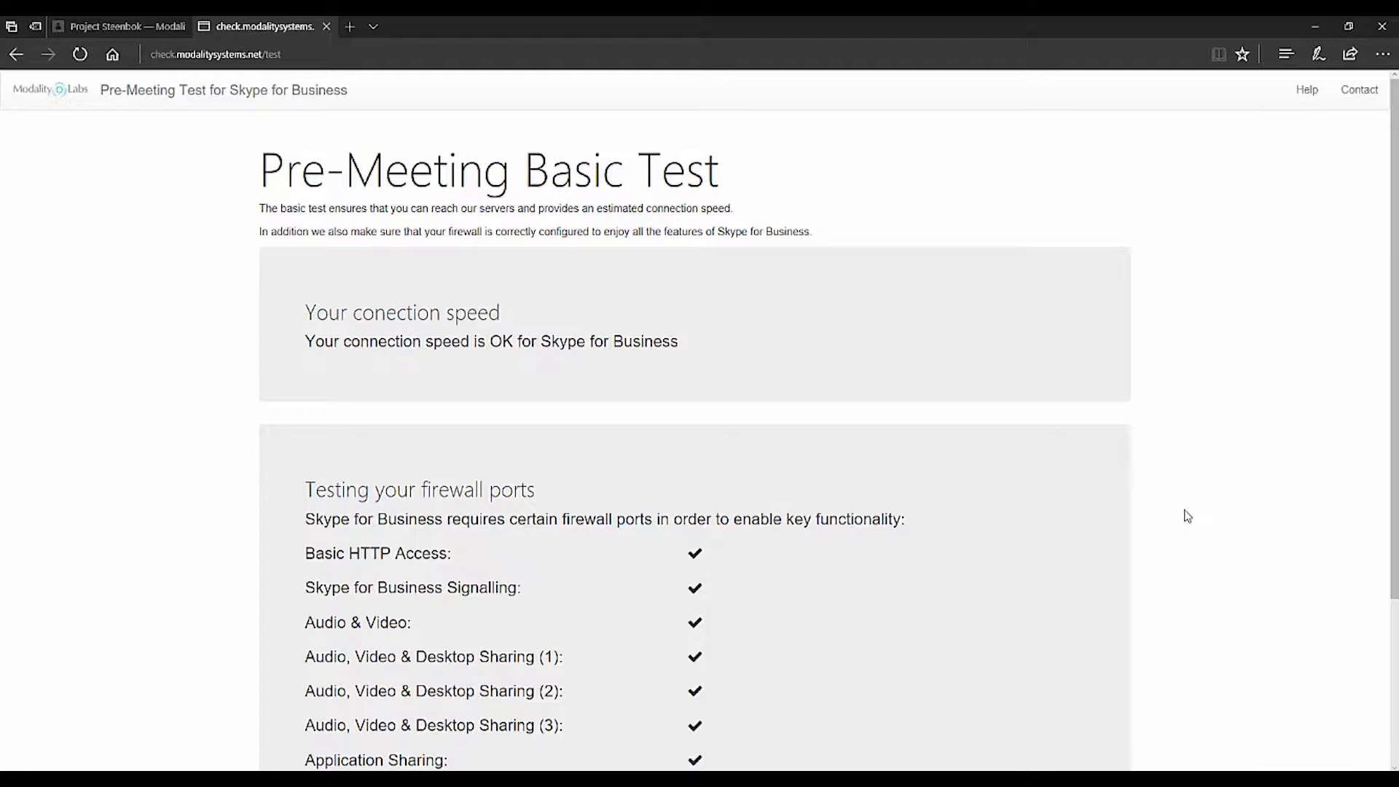
mouse_move(1222, 517)
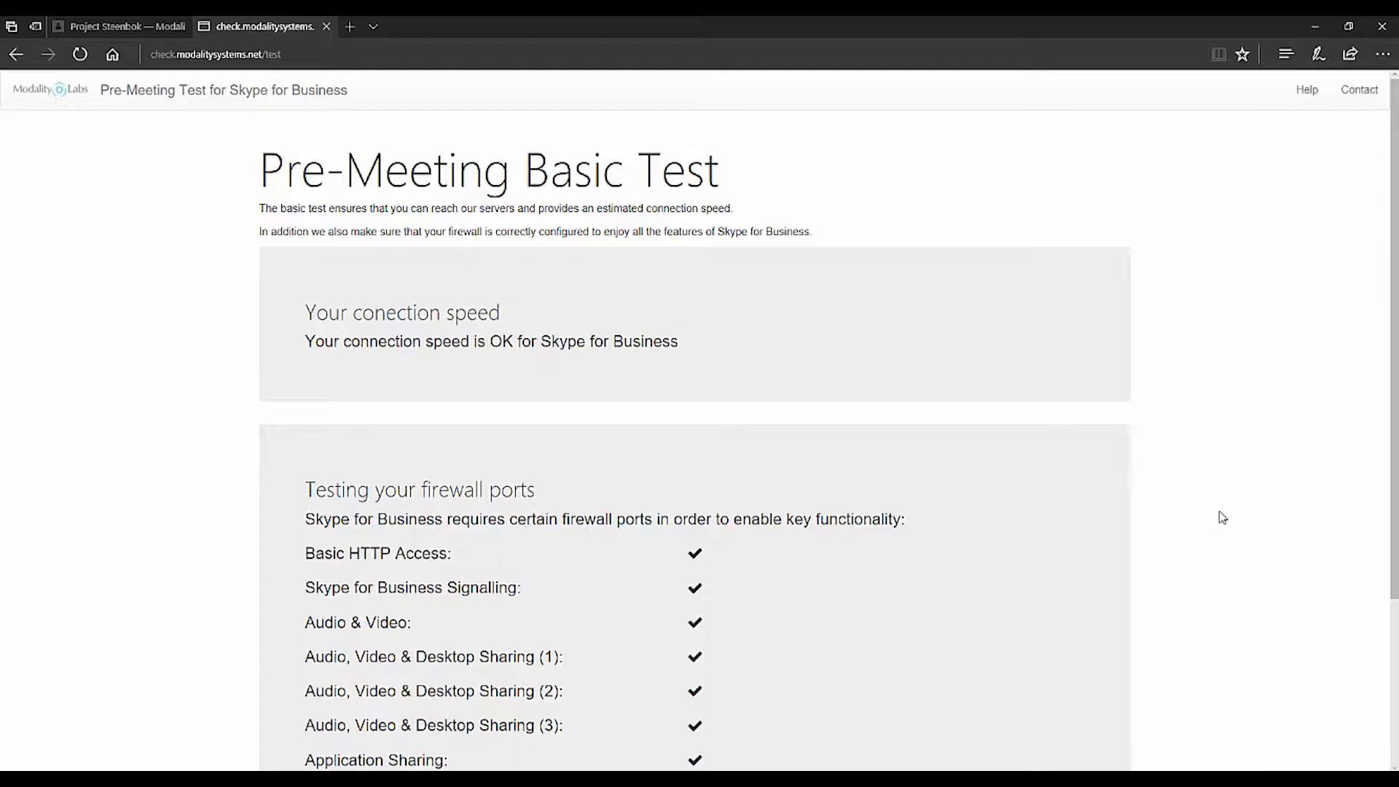
mouse_move(1196, 458)
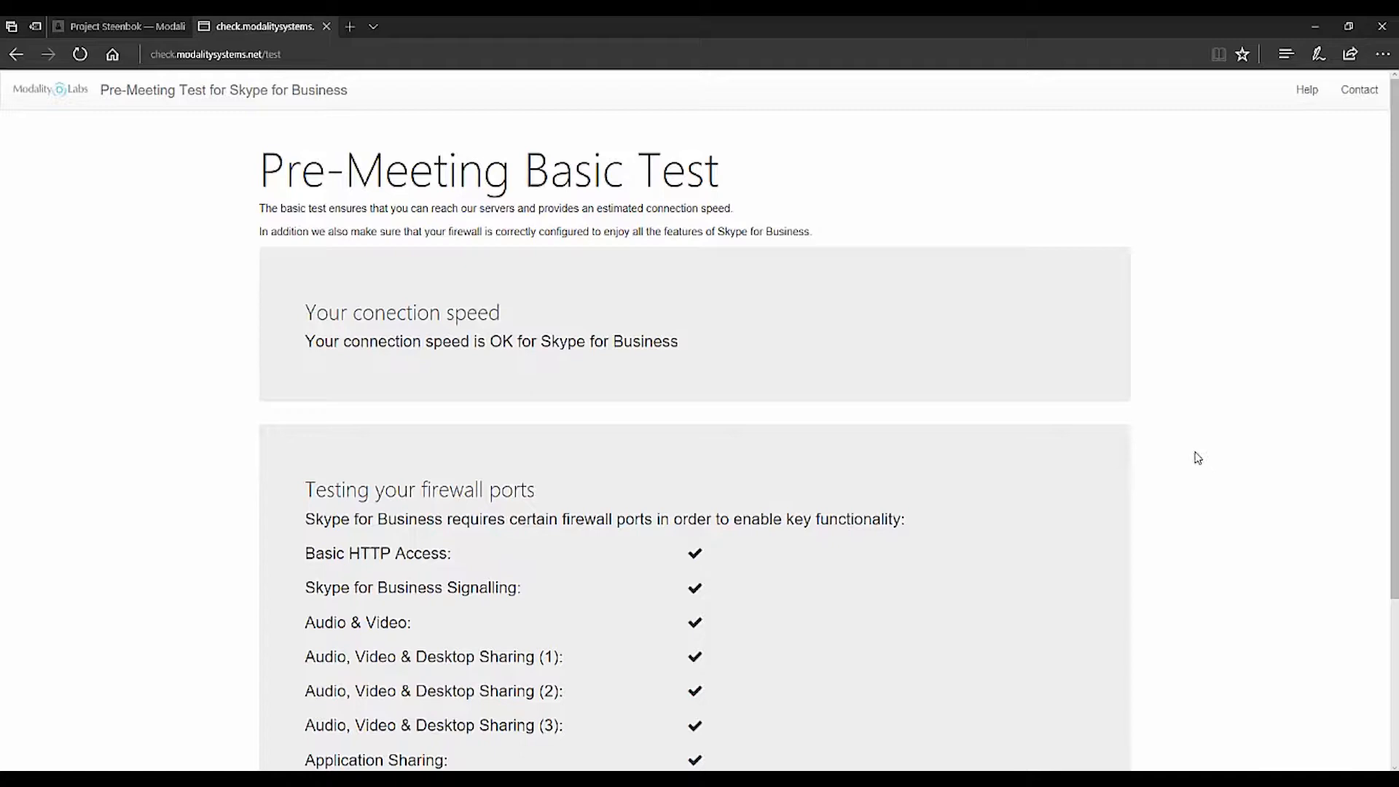
scroll("down", 3)
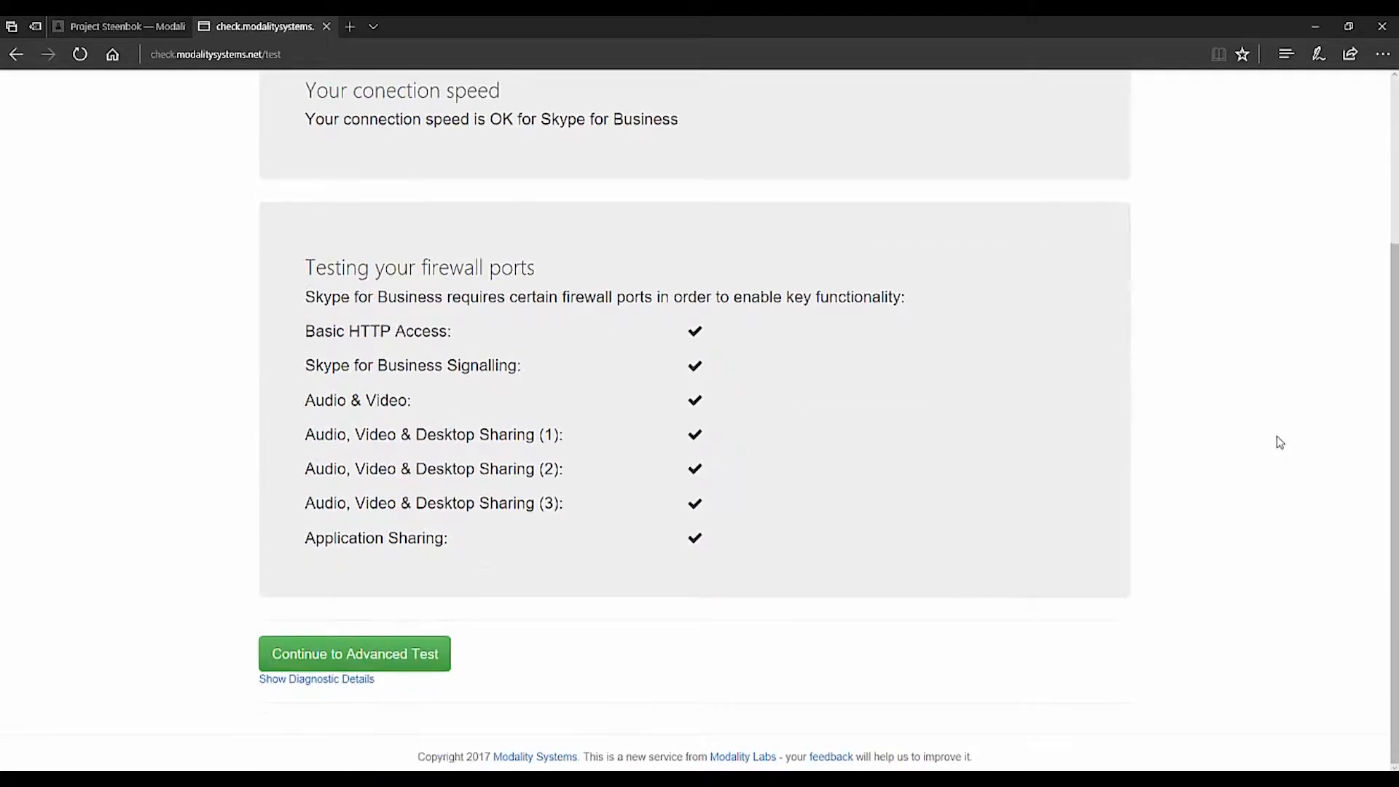
mouse_move(911, 698)
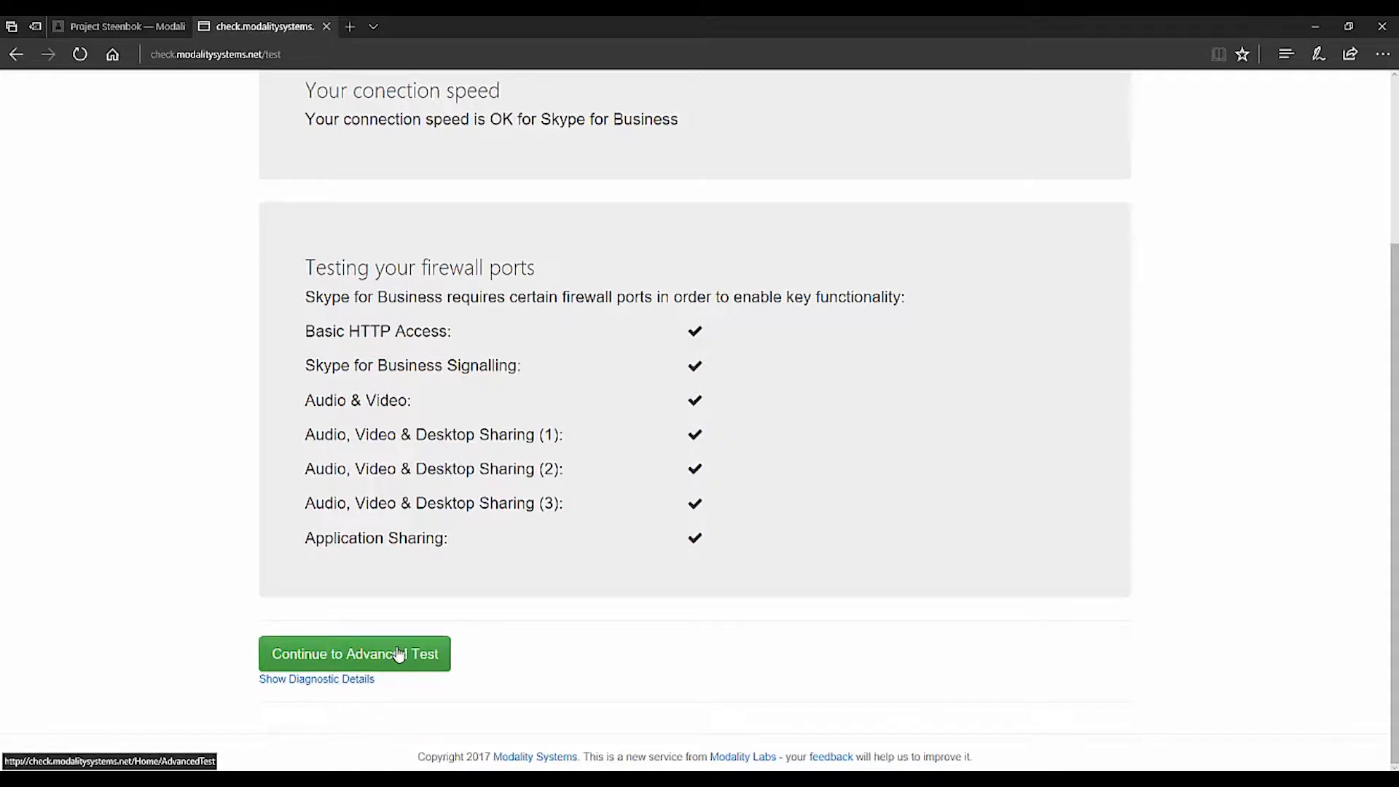
Step: Start the Advanced Test and open the test meeting's Lync Web App join page
left_click(354, 653)
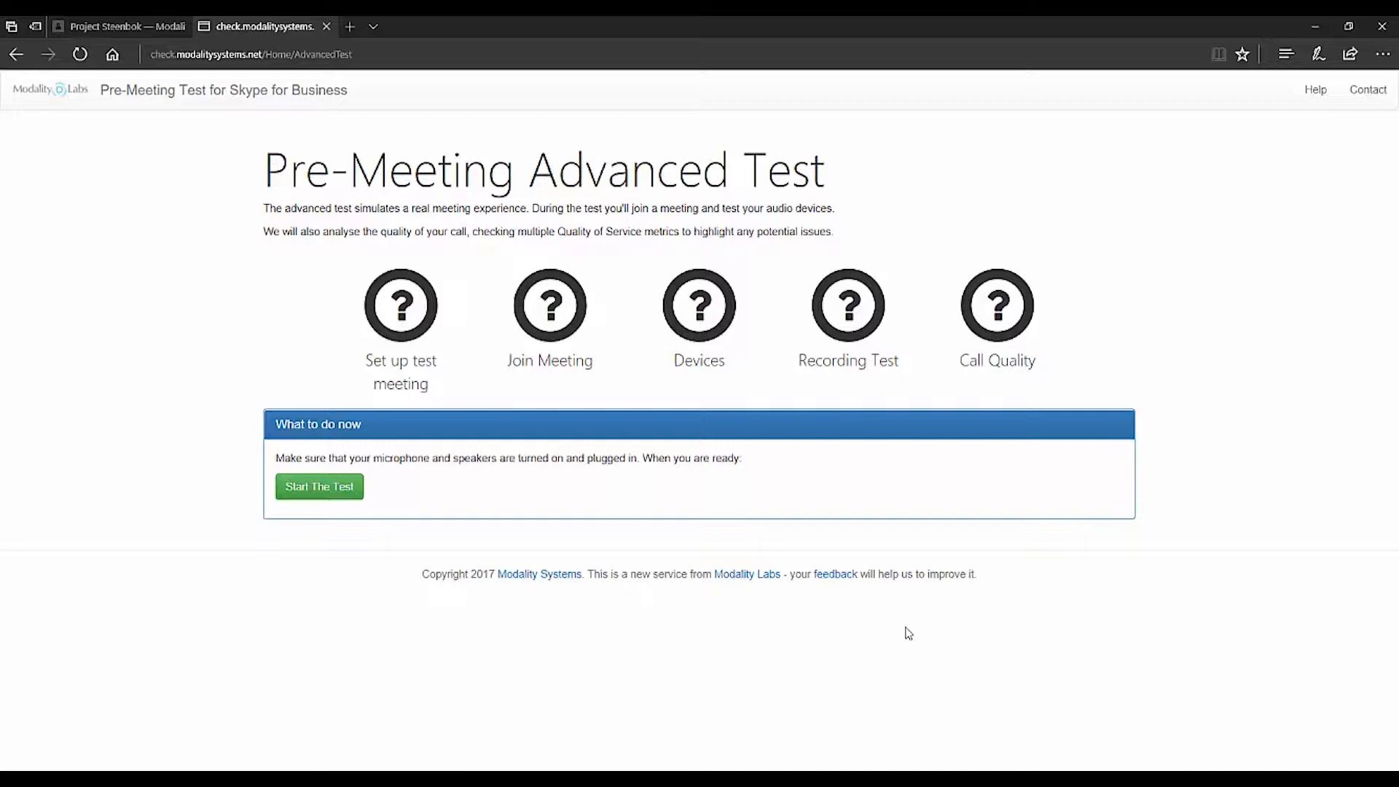
mouse_move(319, 486)
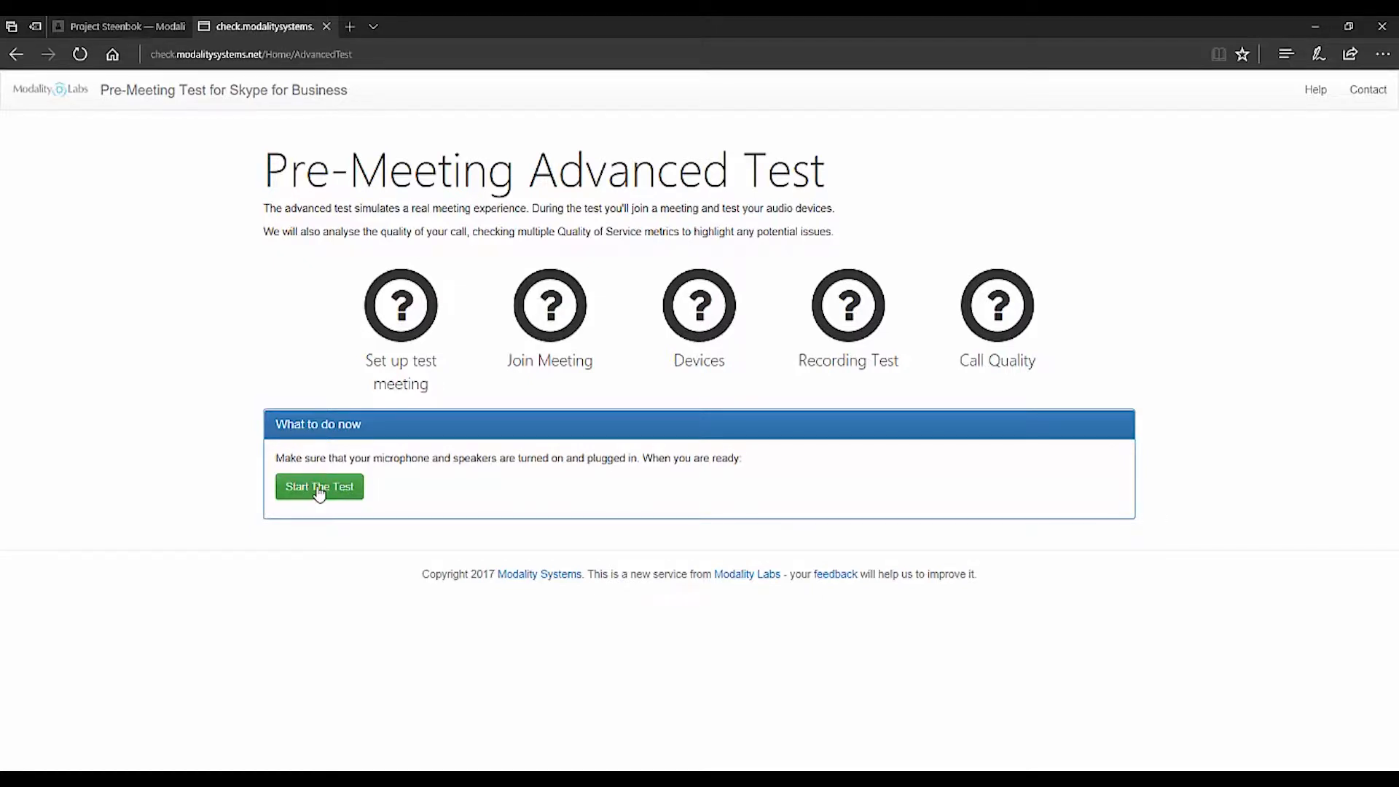
left_click(319, 486)
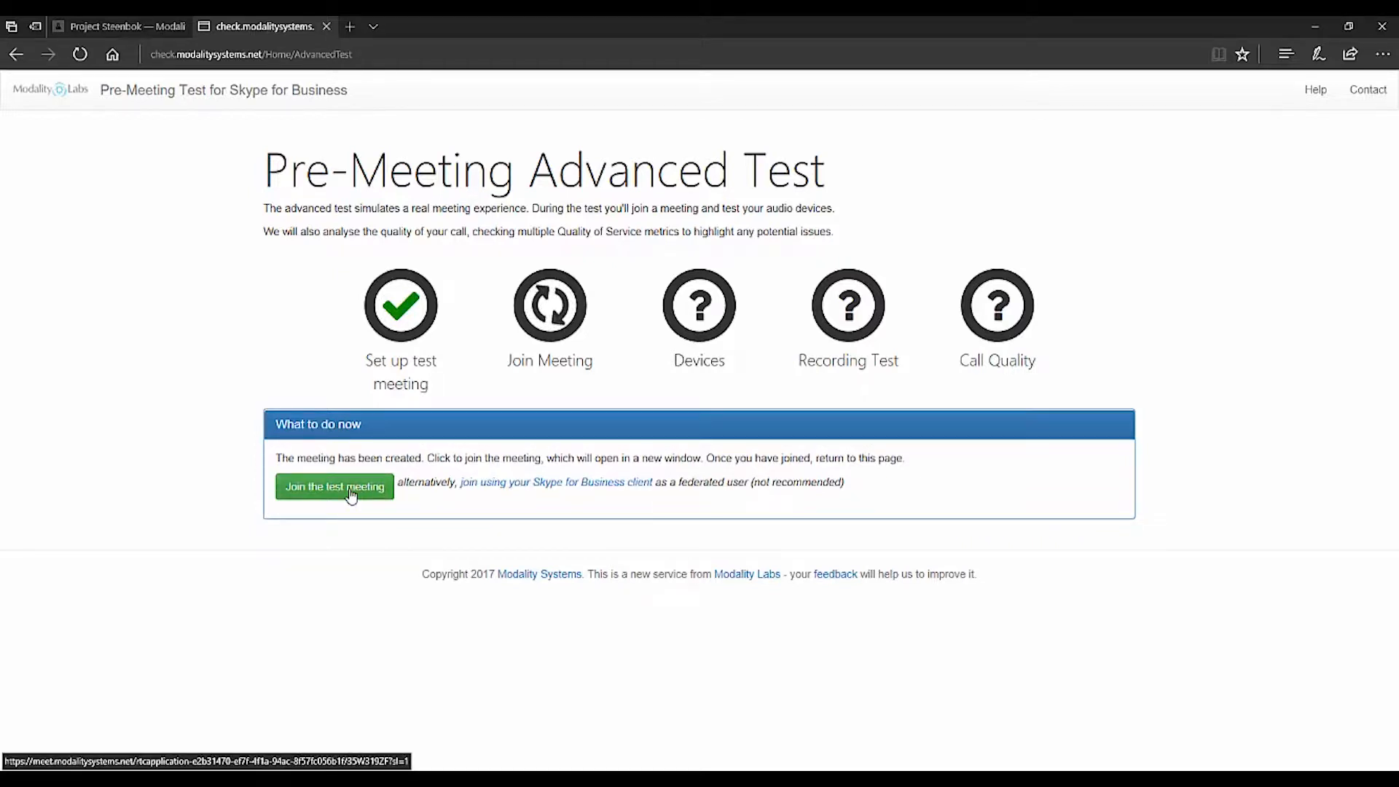
left_click(333, 486)
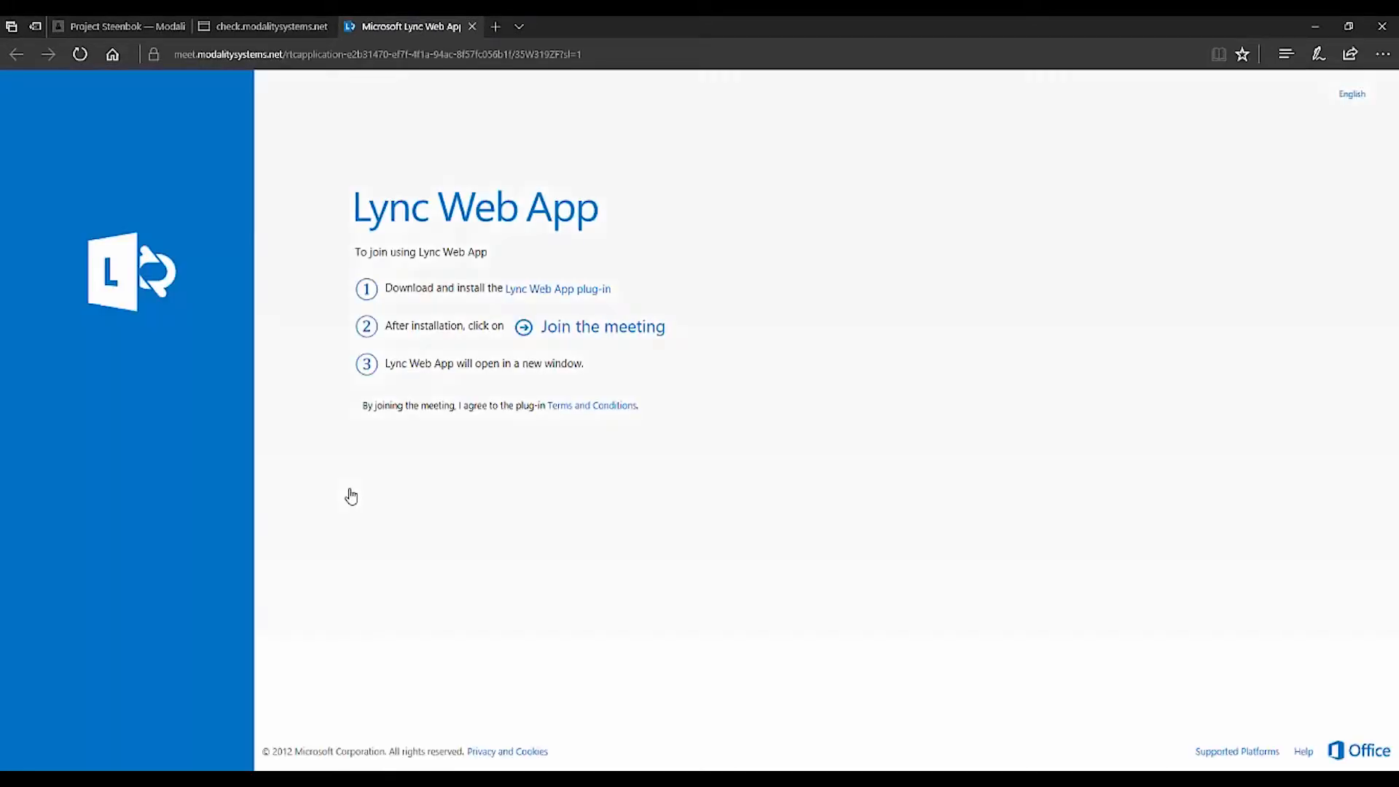
Step: Join the test meeting through Lync Web App as guest 'Test User'
left_click(603, 326)
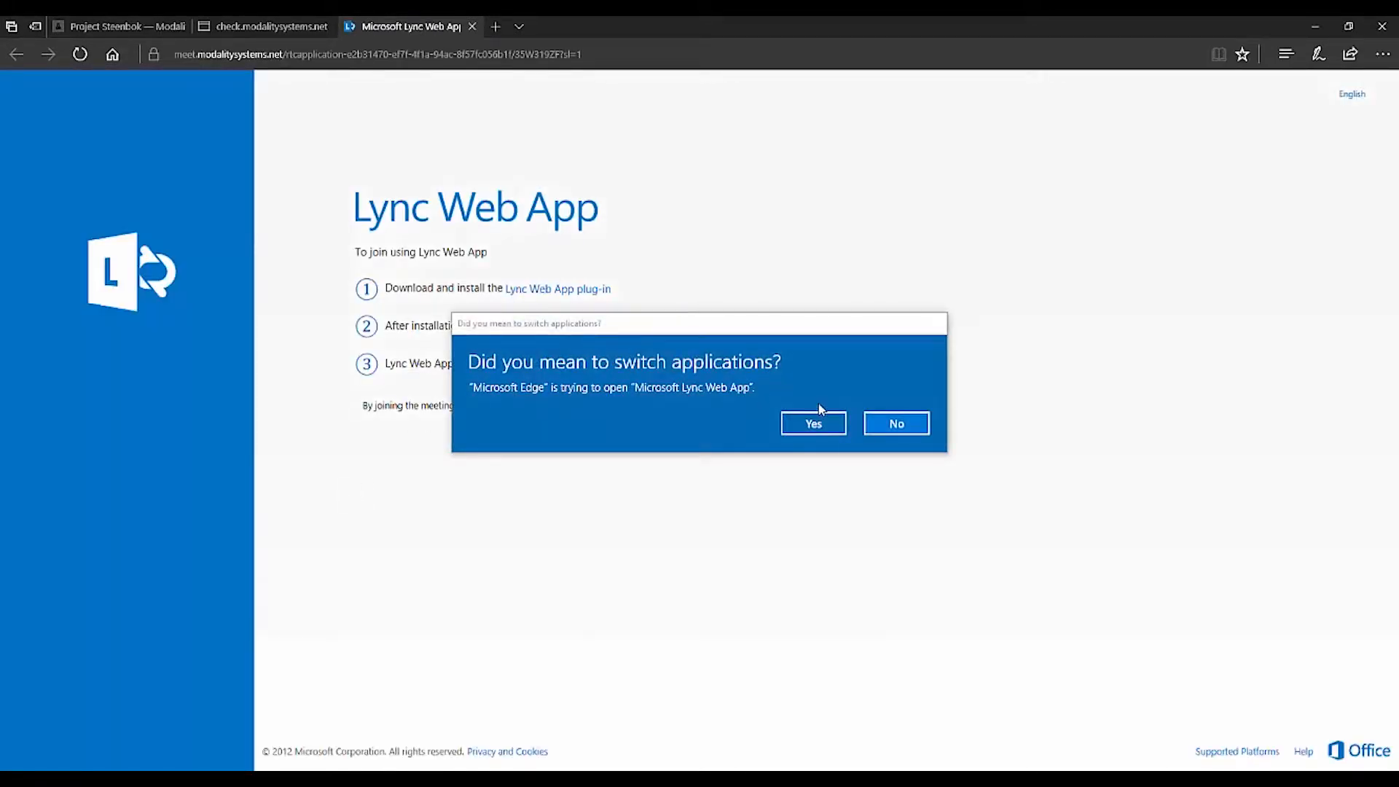
left_click(811, 422)
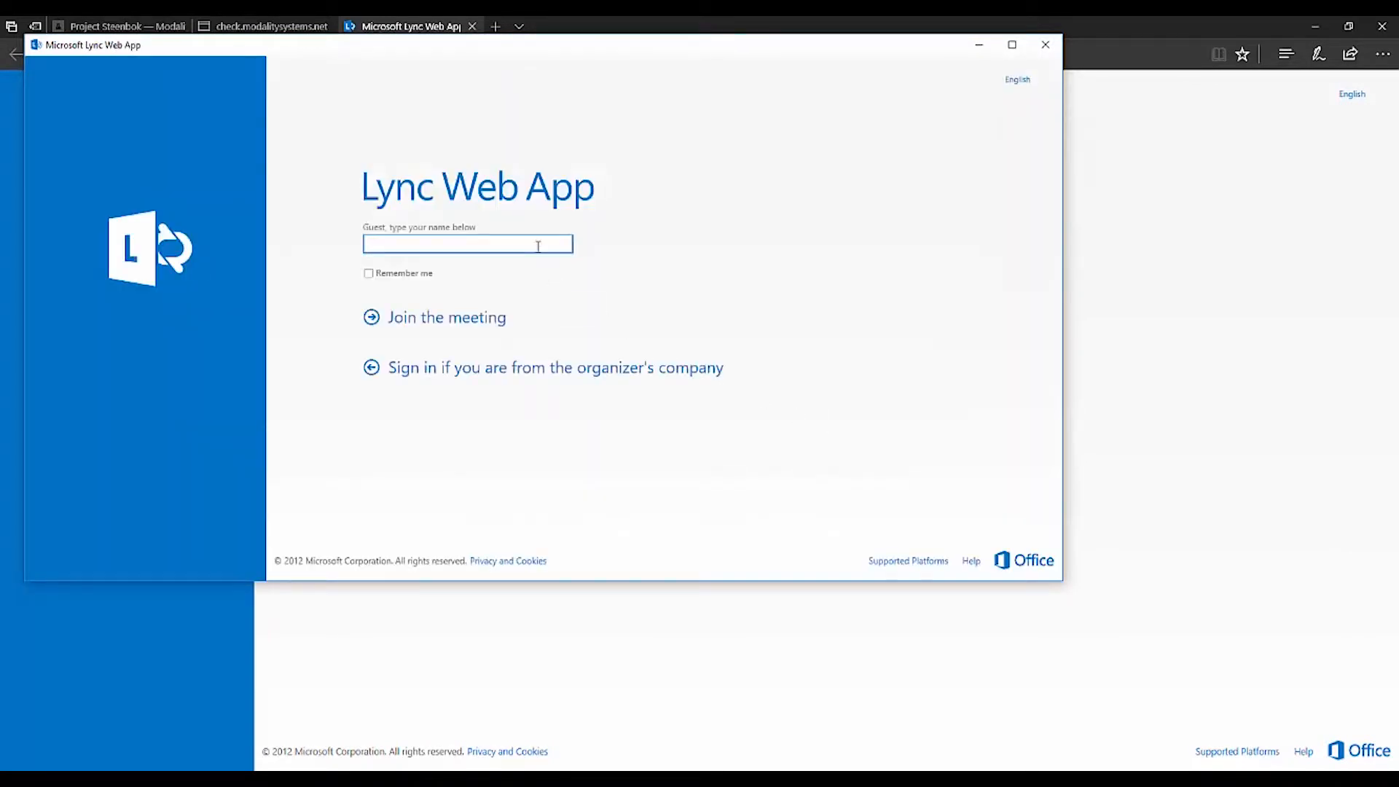
type("Test")
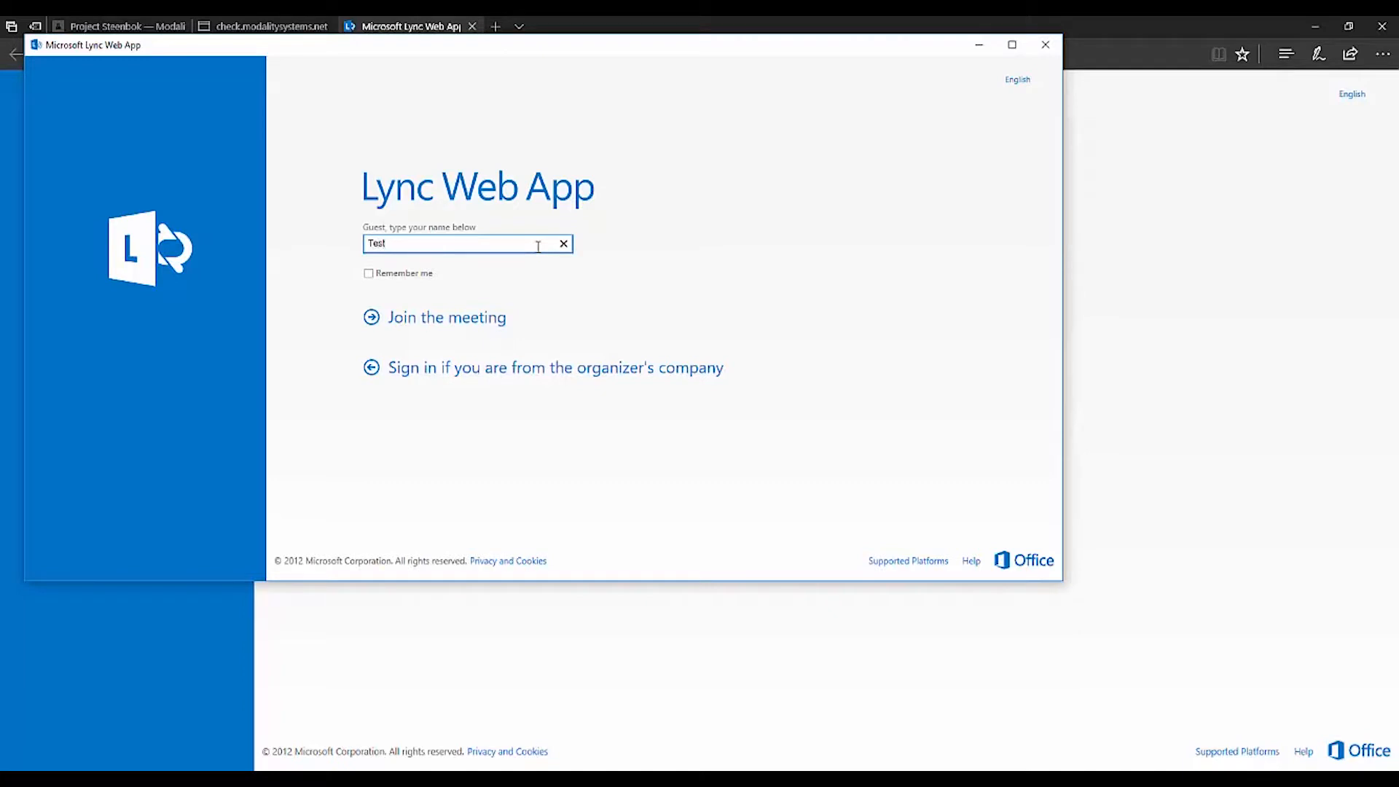
type("User")
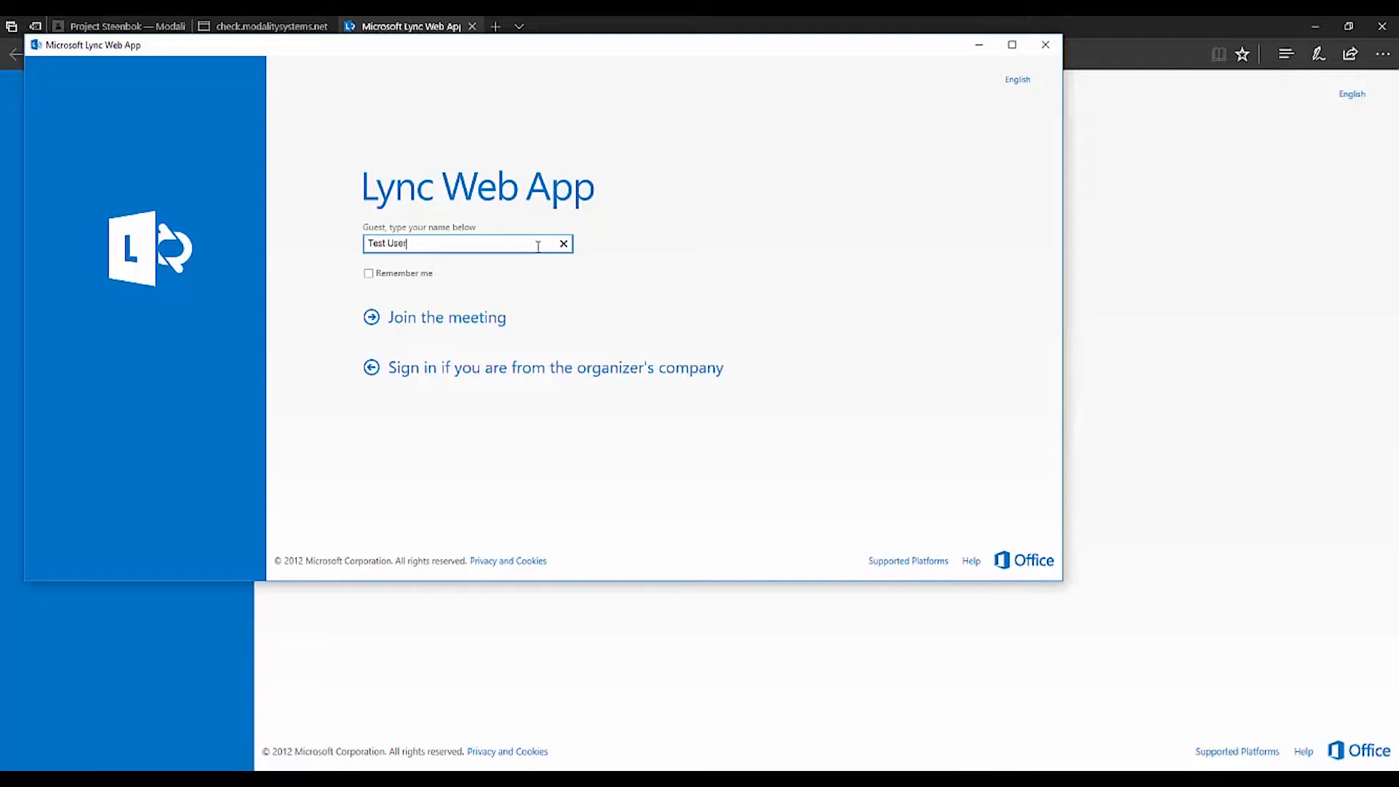
mouse_move(501, 332)
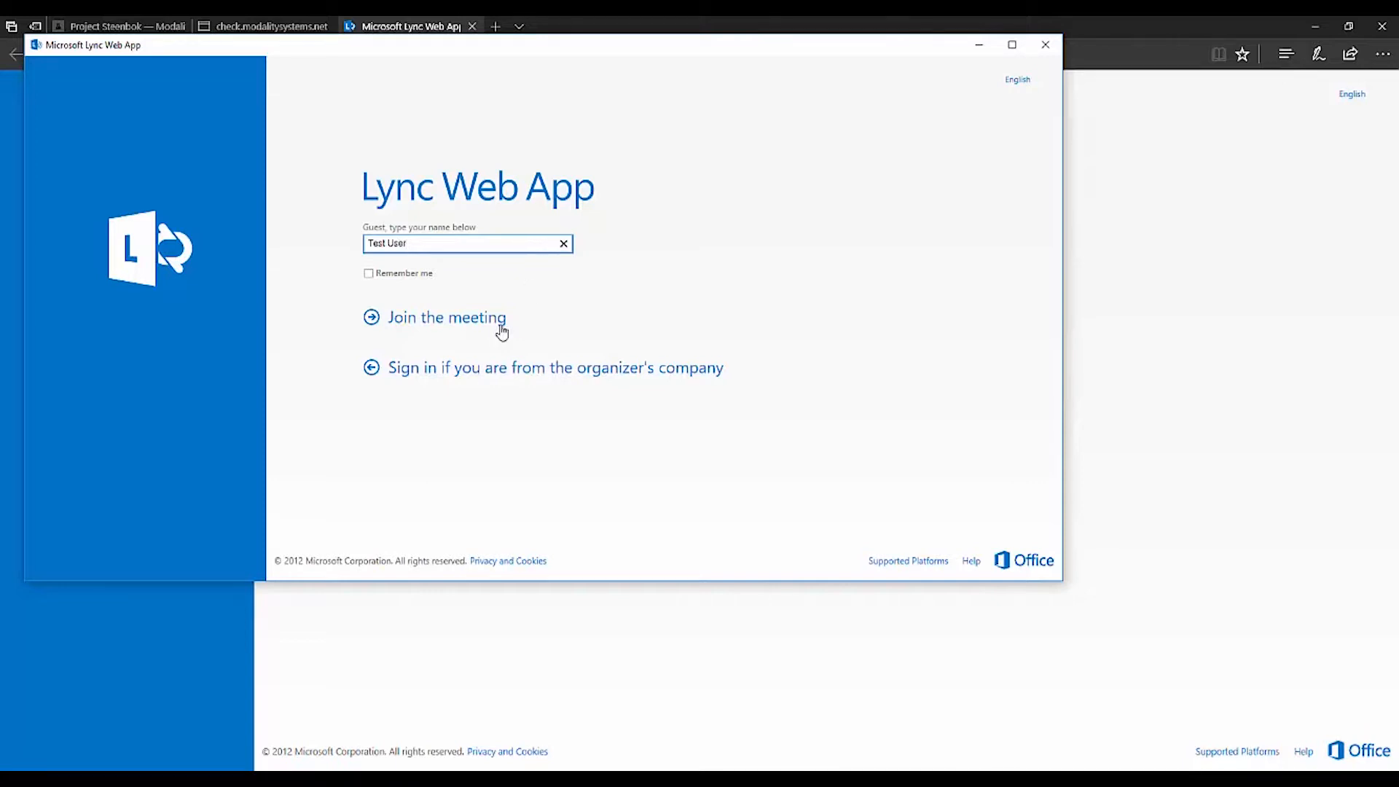
left_click(447, 317)
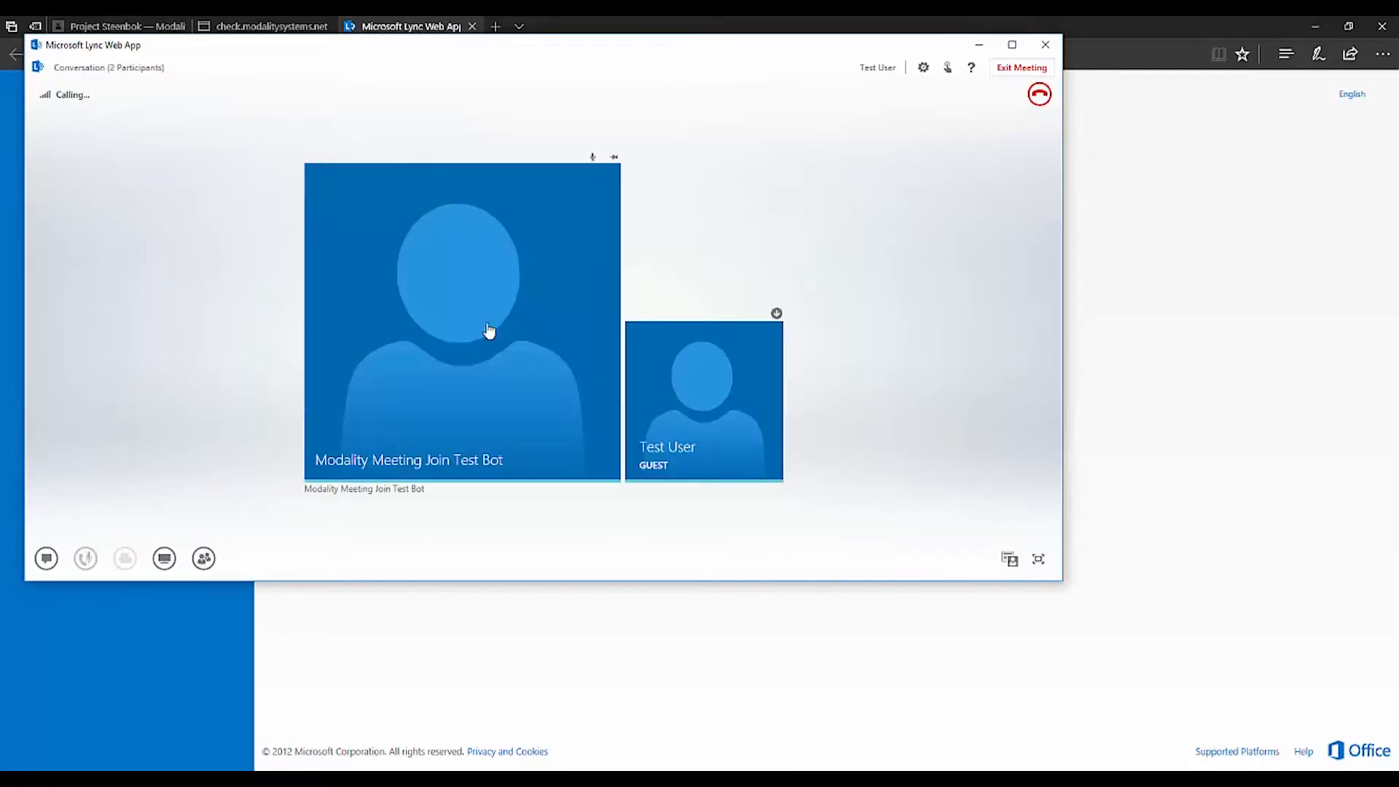
Step: Wait for the call to Modality Meeting Join Test Bot to connect, mic still muted
left_click(84, 557)
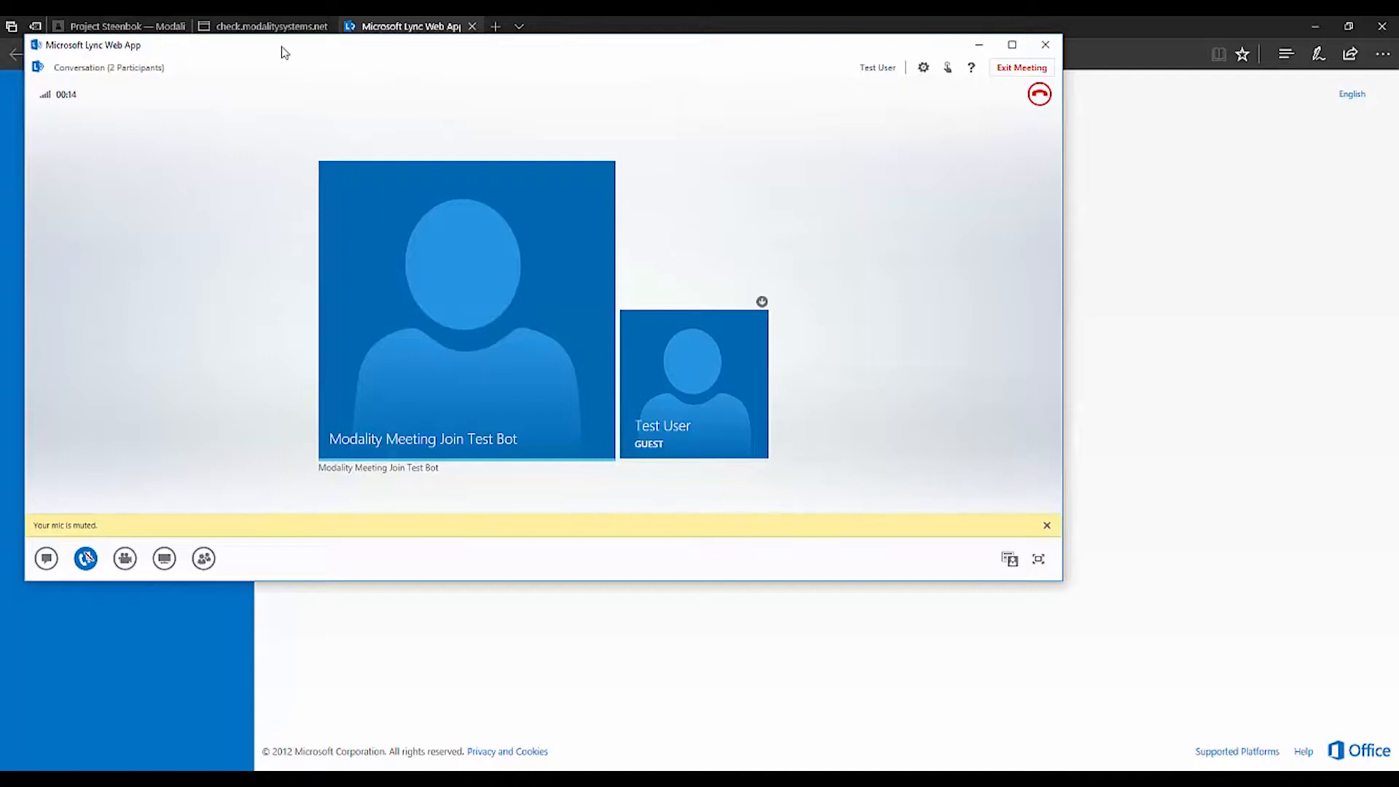
Step: Switch to the check.modalitysystems.net tab showing Join Meeting passed and a muted-mic warning
left_click(263, 27)
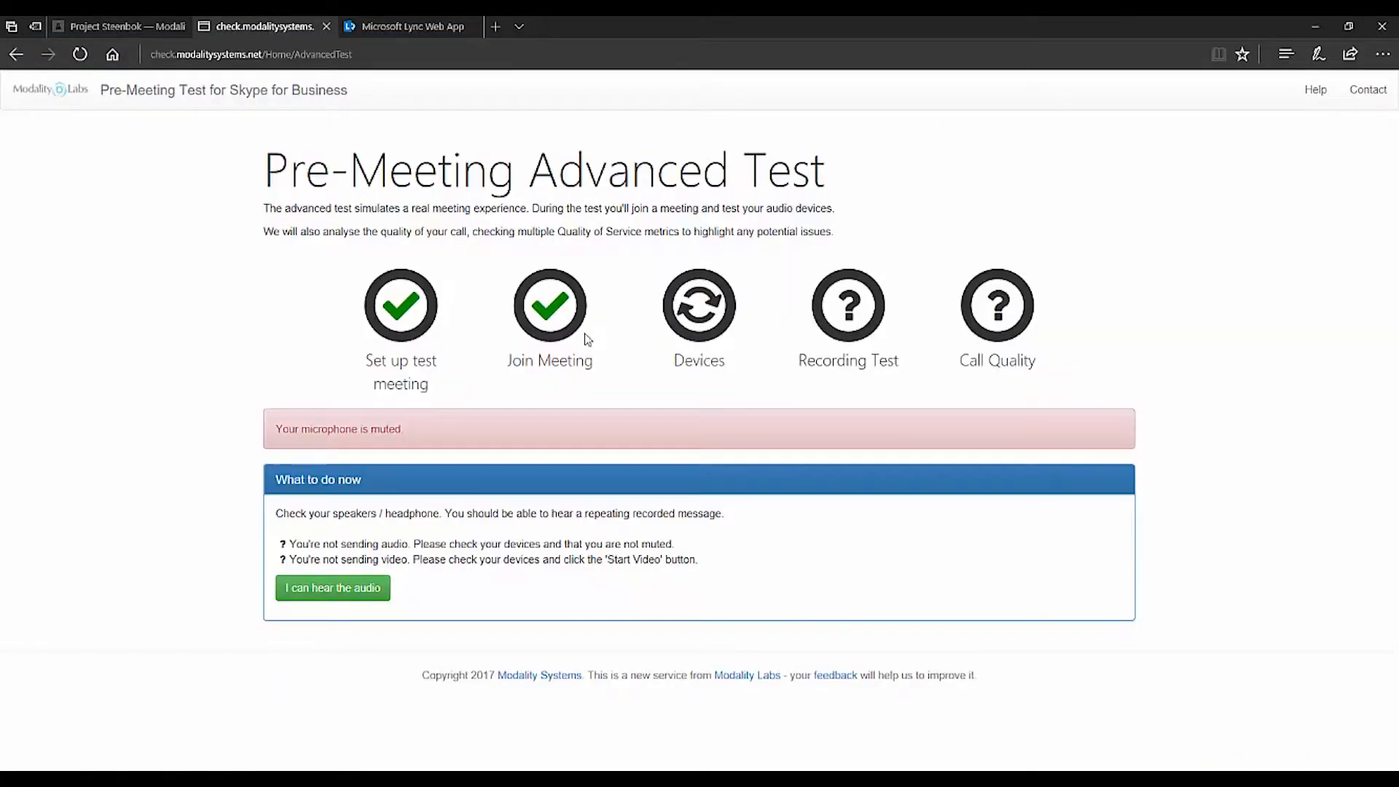
mouse_move(564, 380)
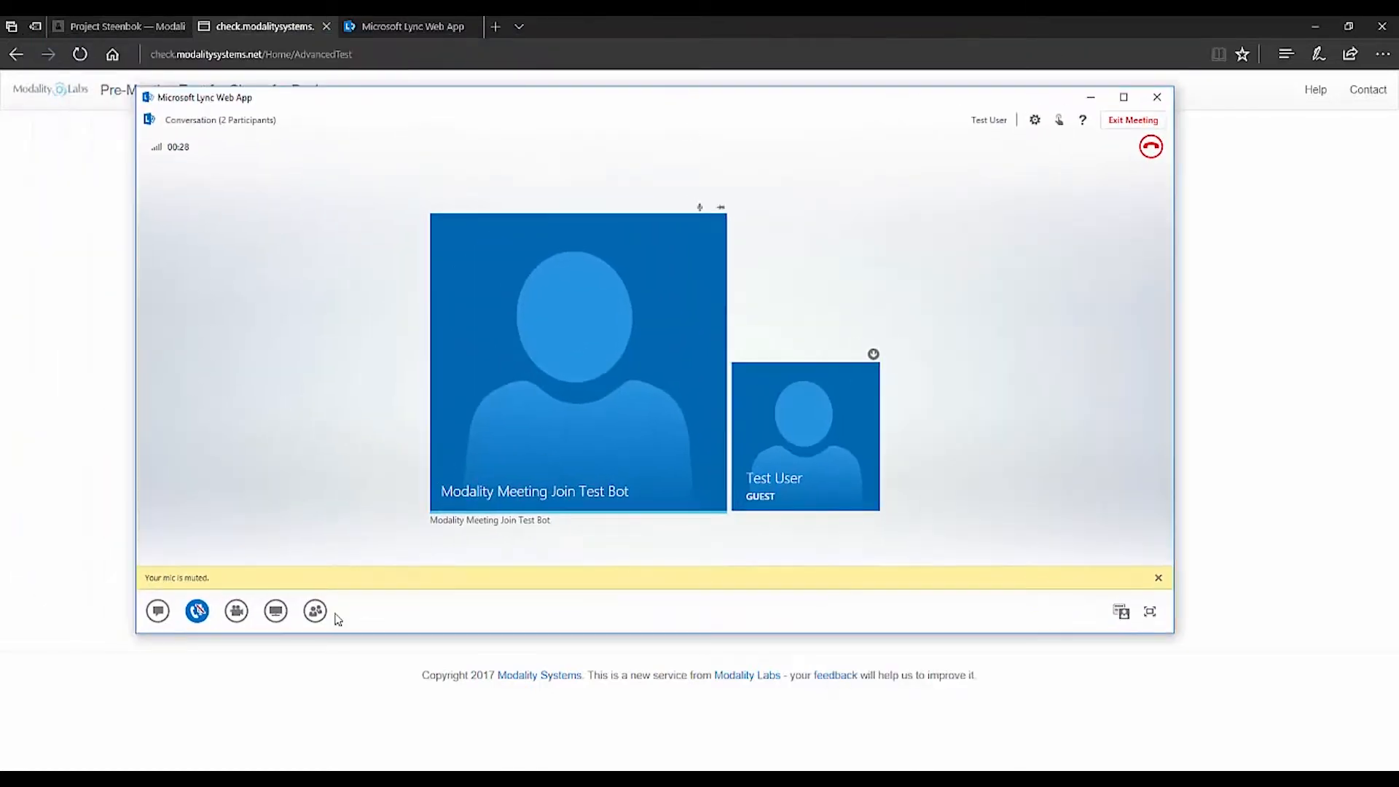
Step: Unmute the microphone in the meeting's Devices panel and bring the test page forward
left_click(196, 610)
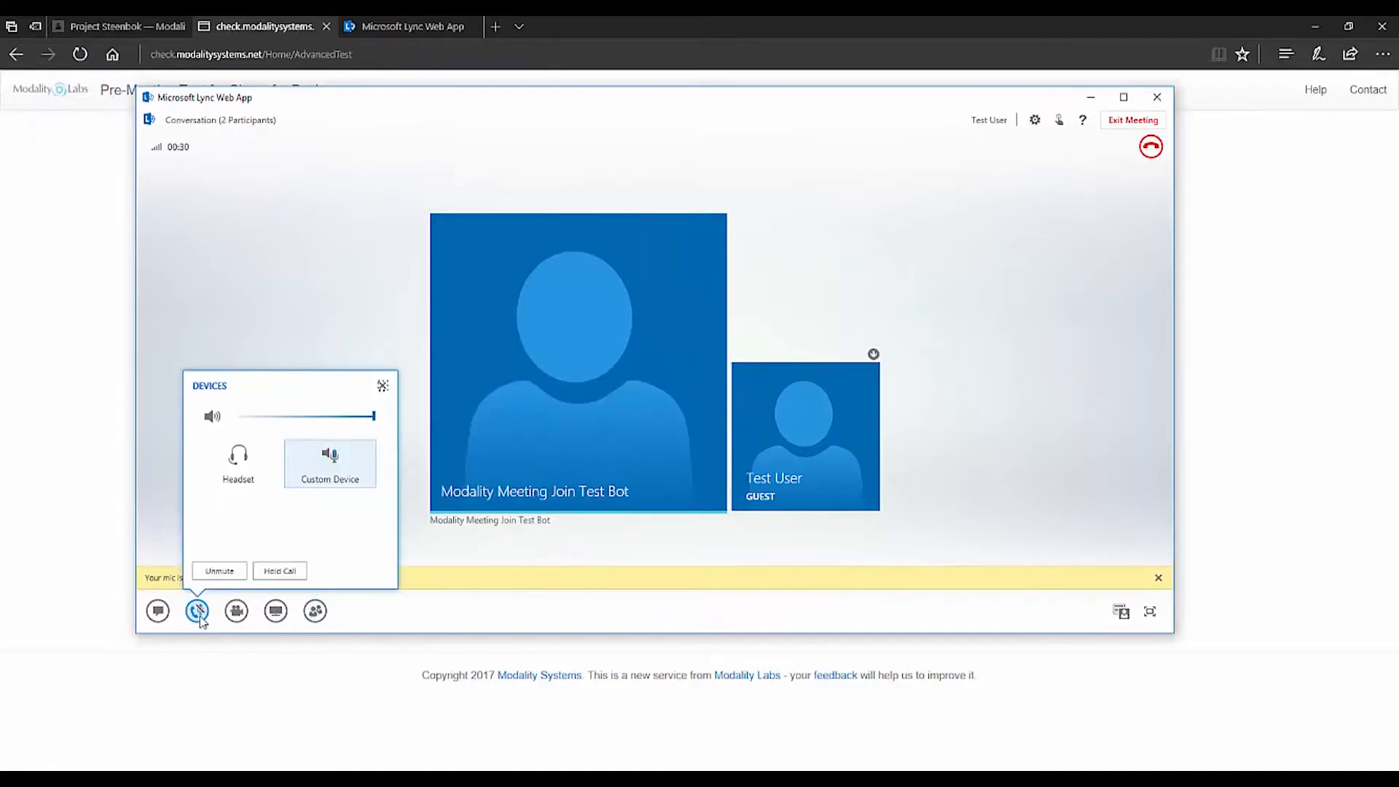
left_click(196, 611)
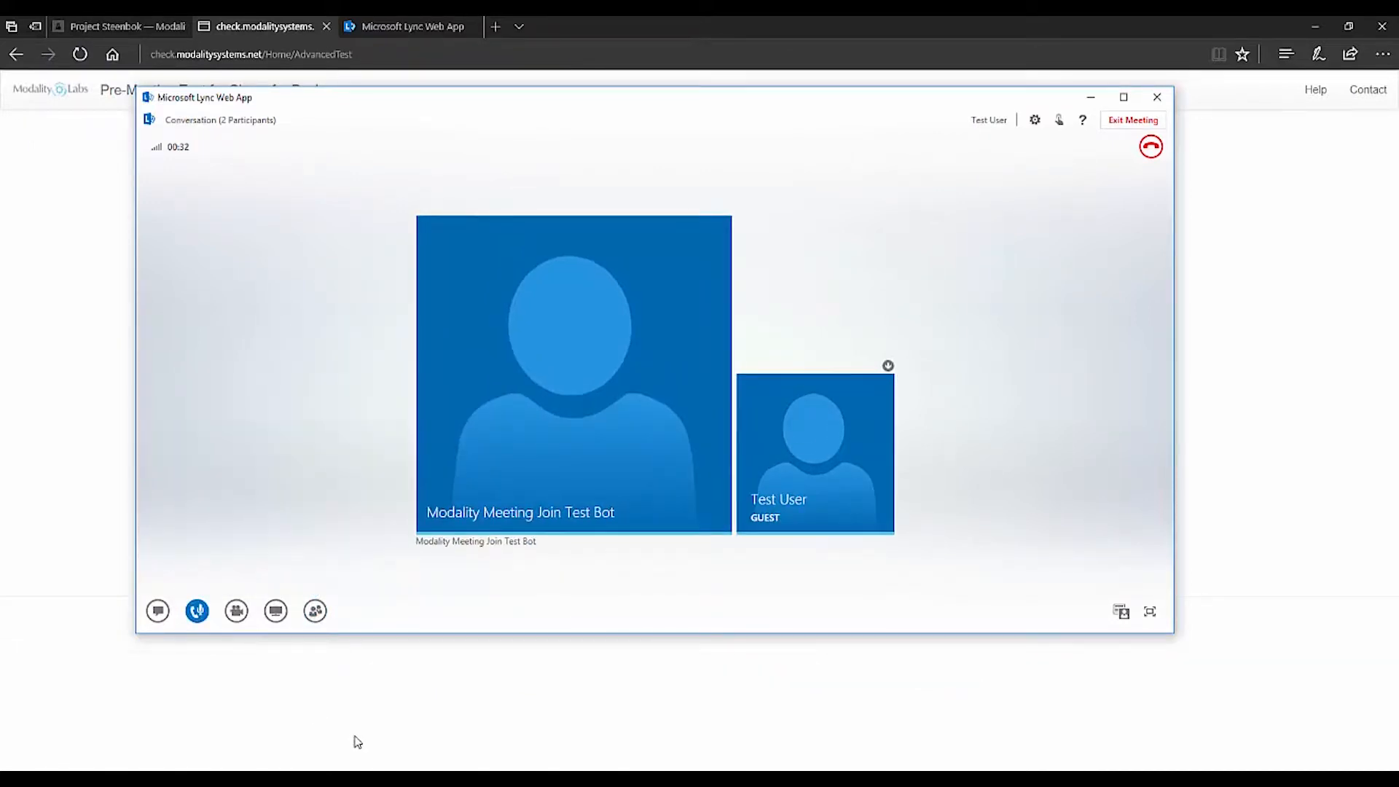
left_click(263, 26)
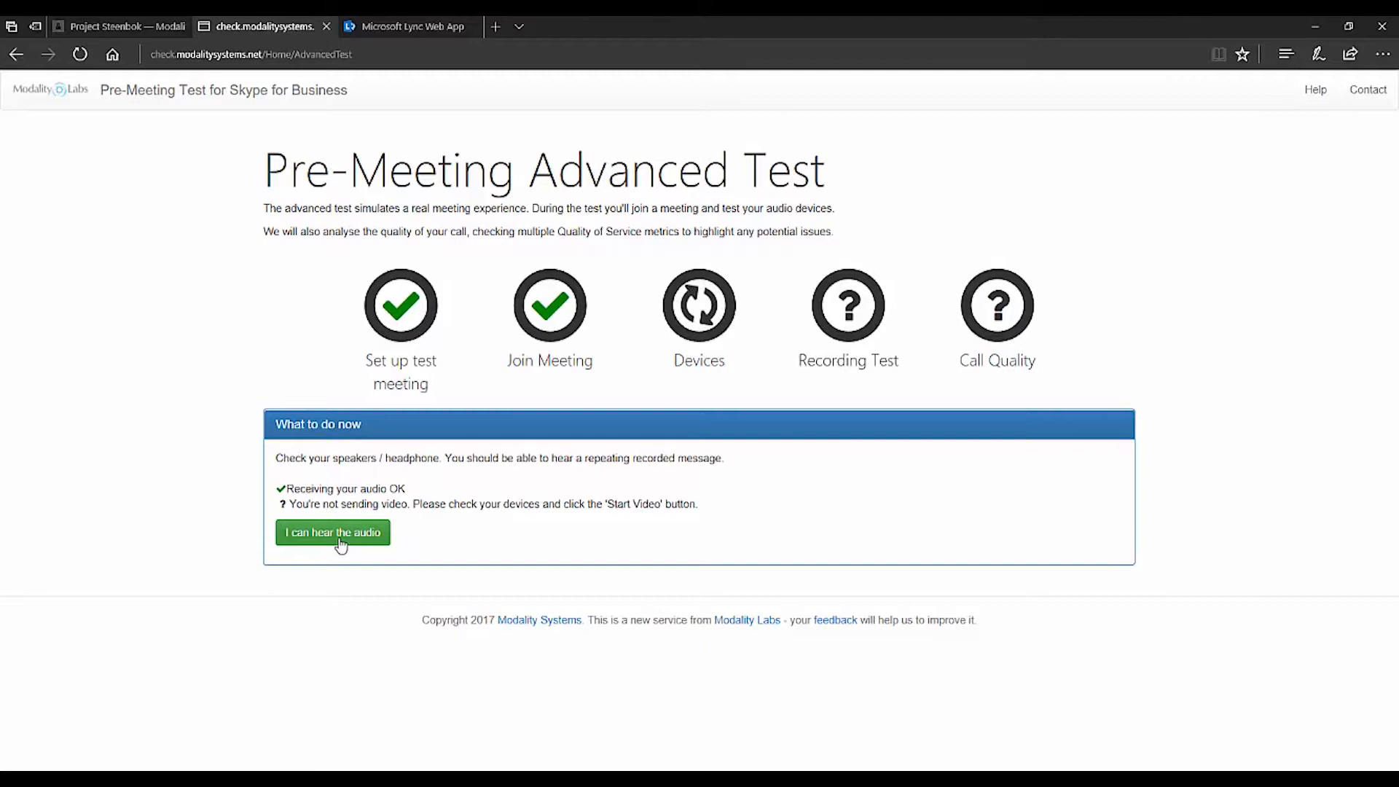
Step: Confirm the recorded message is audible with the green 'I can hear the audio' button
left_click(332, 532)
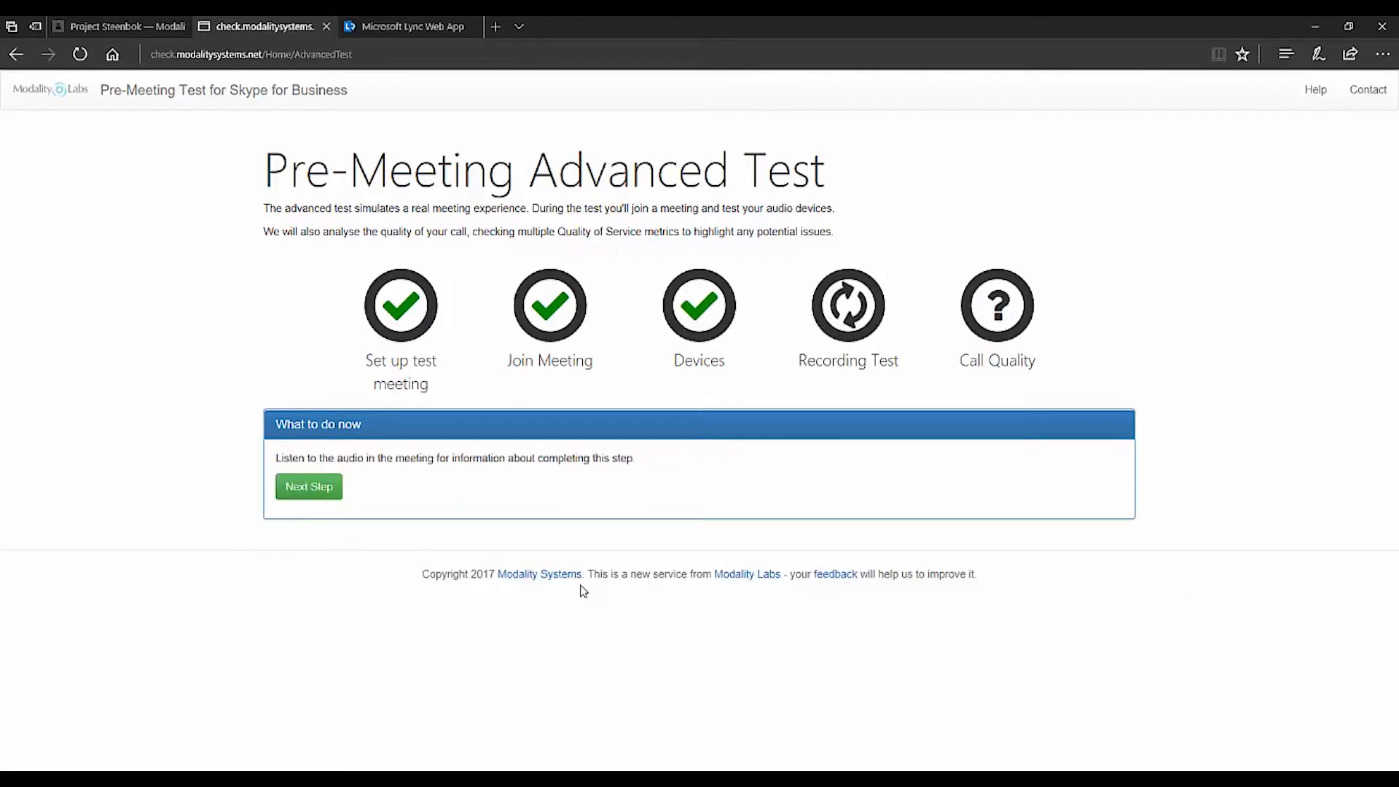
mouse_move(789, 713)
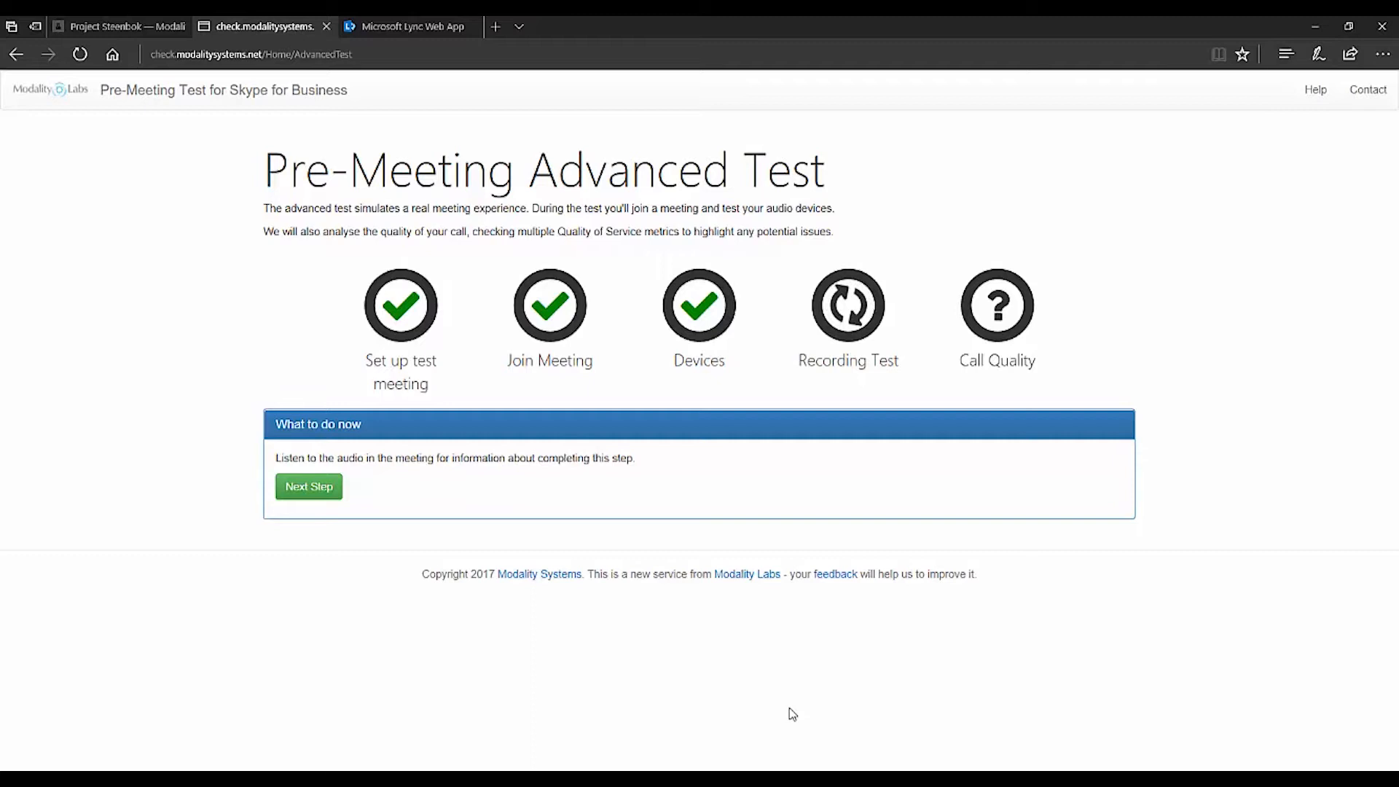
mouse_move(834, 716)
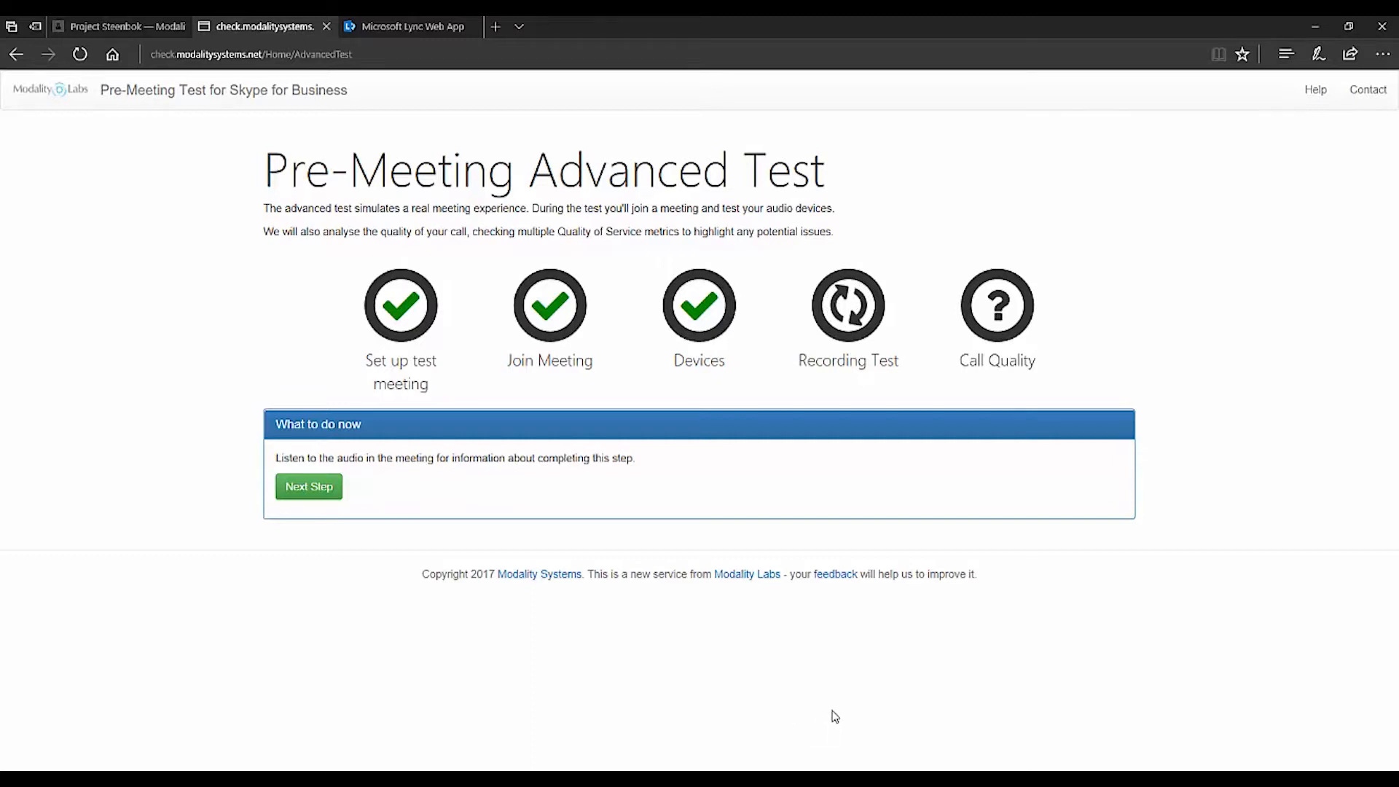
mouse_move(824, 699)
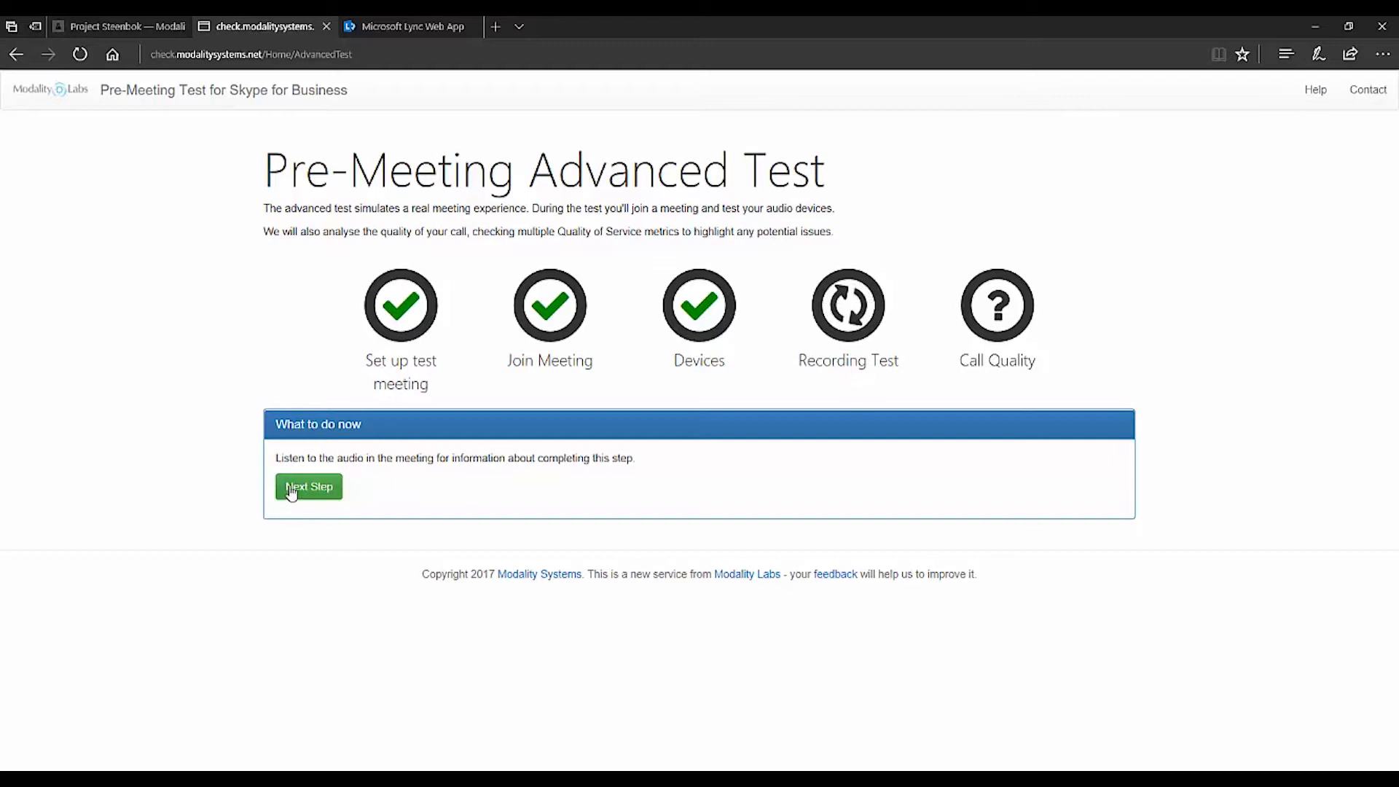
Step: Advance past the recording test to reach the Good call quality results
left_click(308, 486)
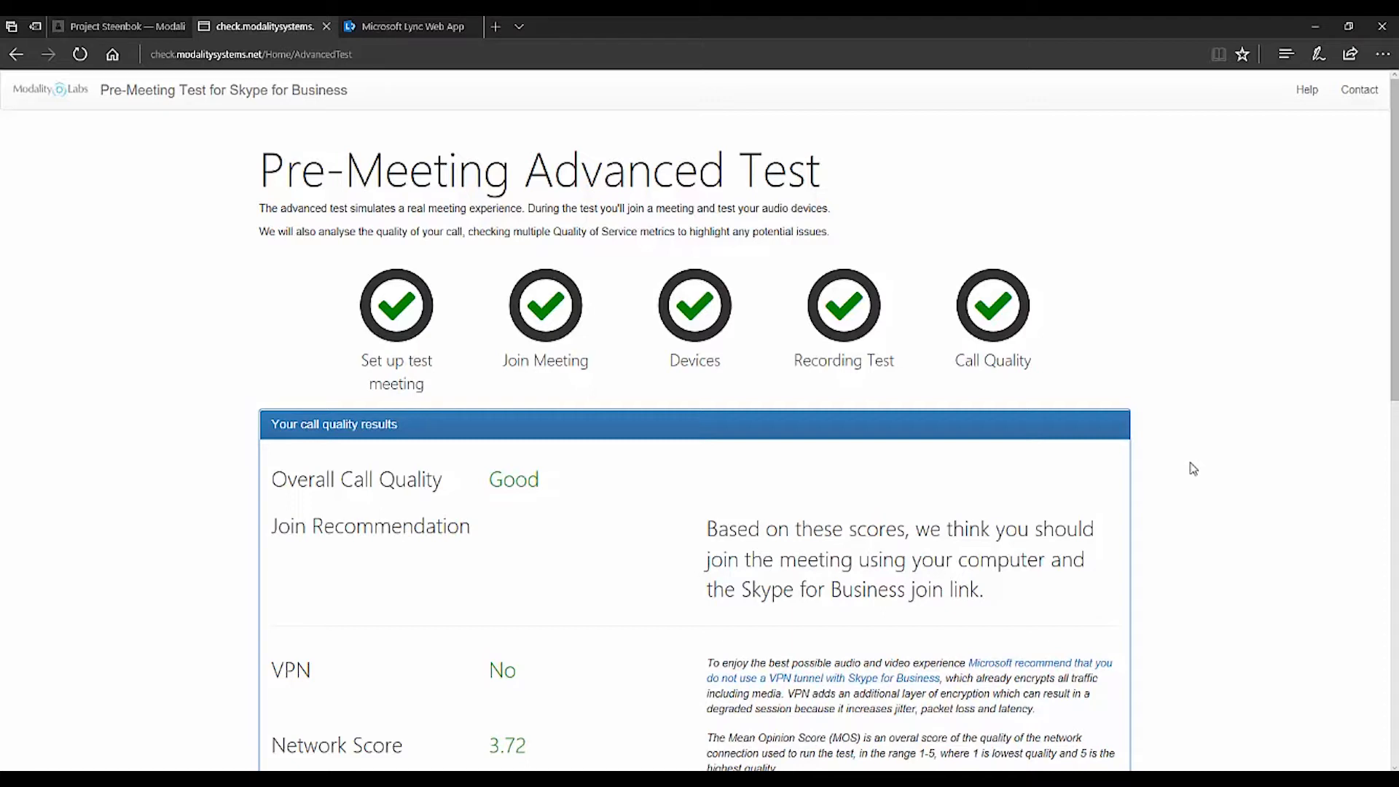
mouse_move(1191, 473)
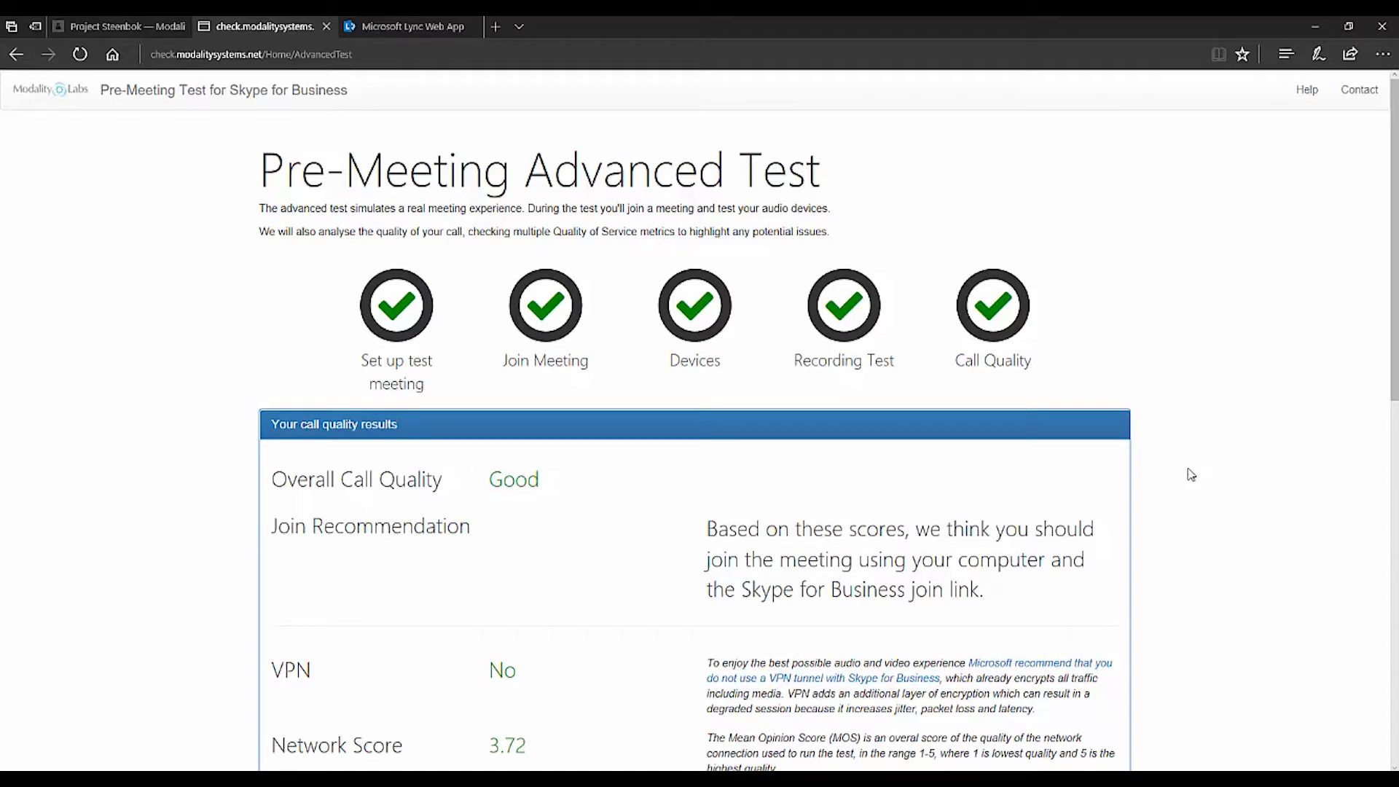
scroll("down", 3)
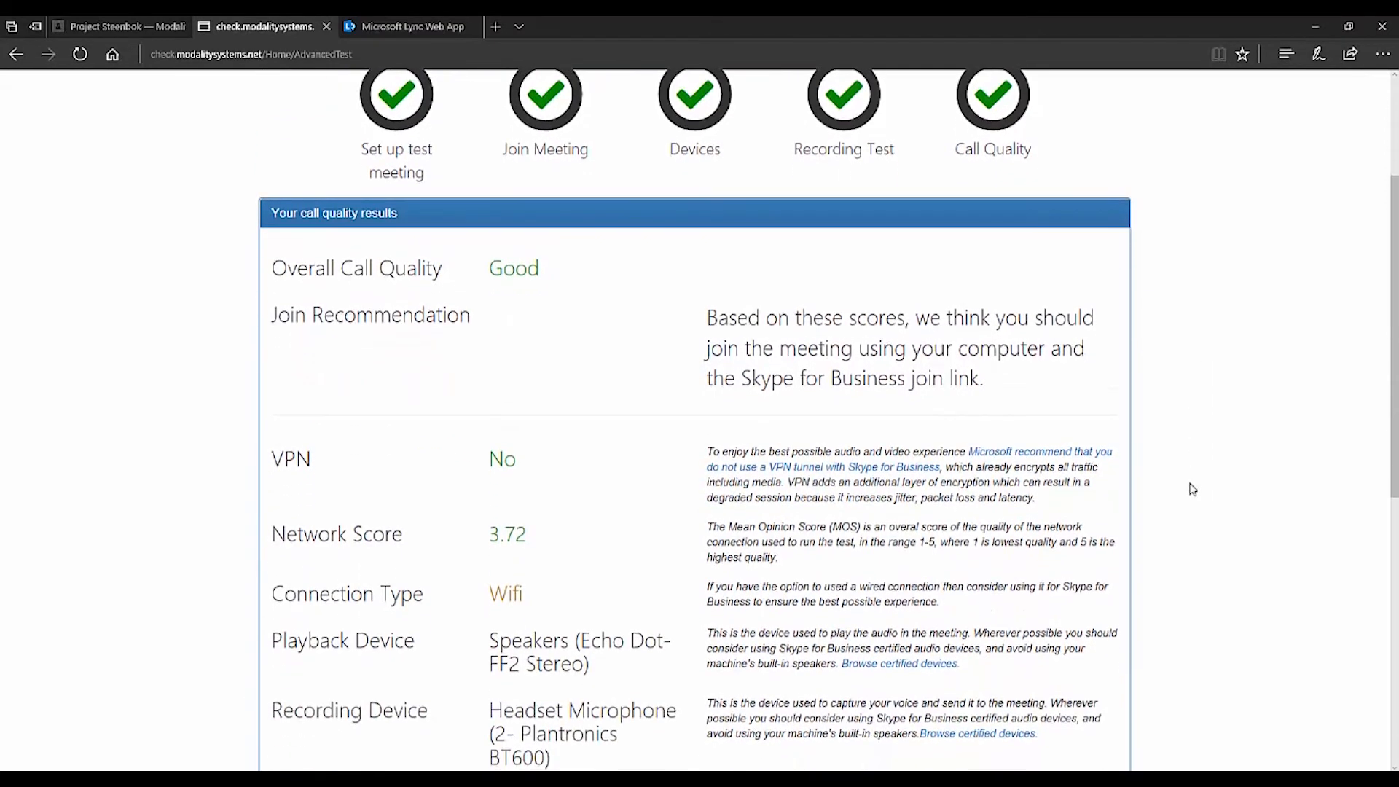
mouse_move(1200, 508)
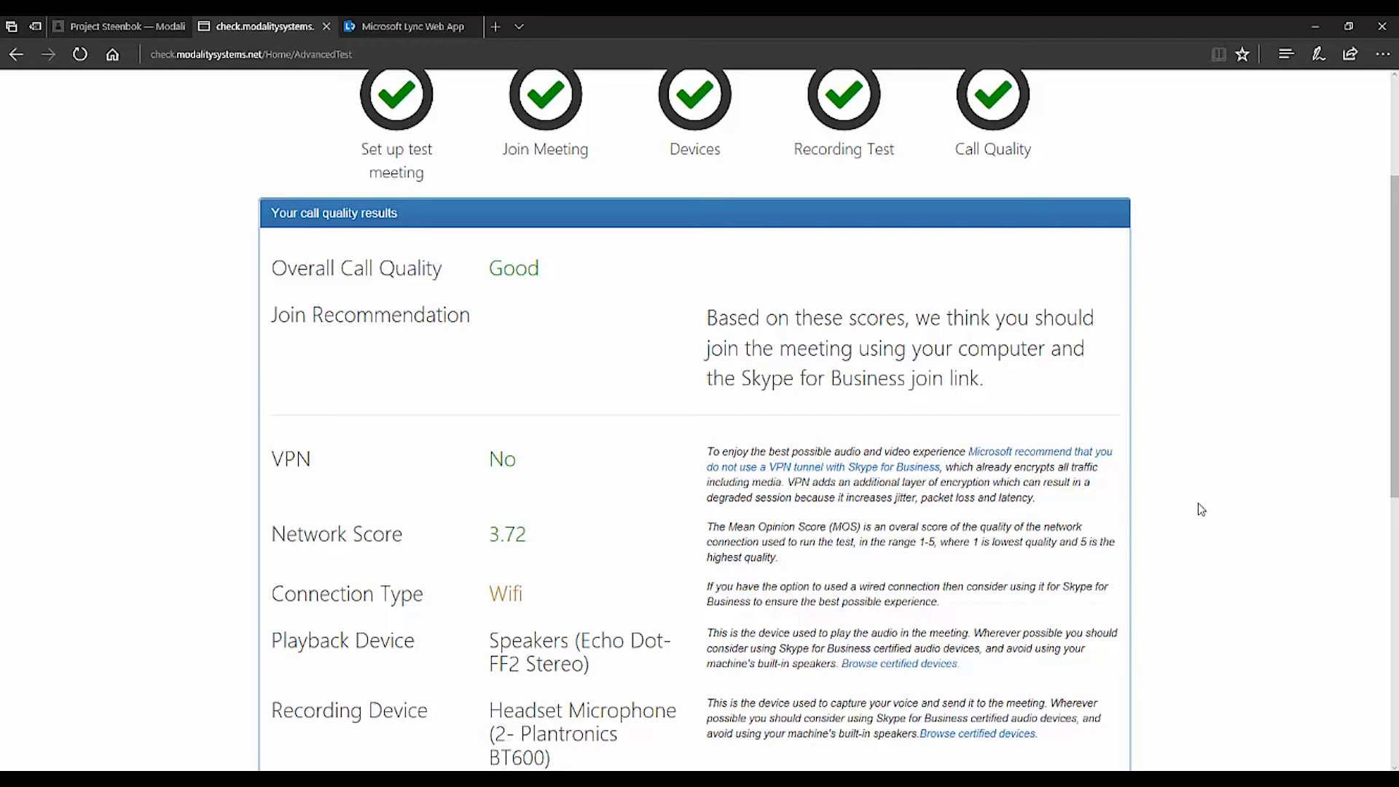
scroll("down", 3)
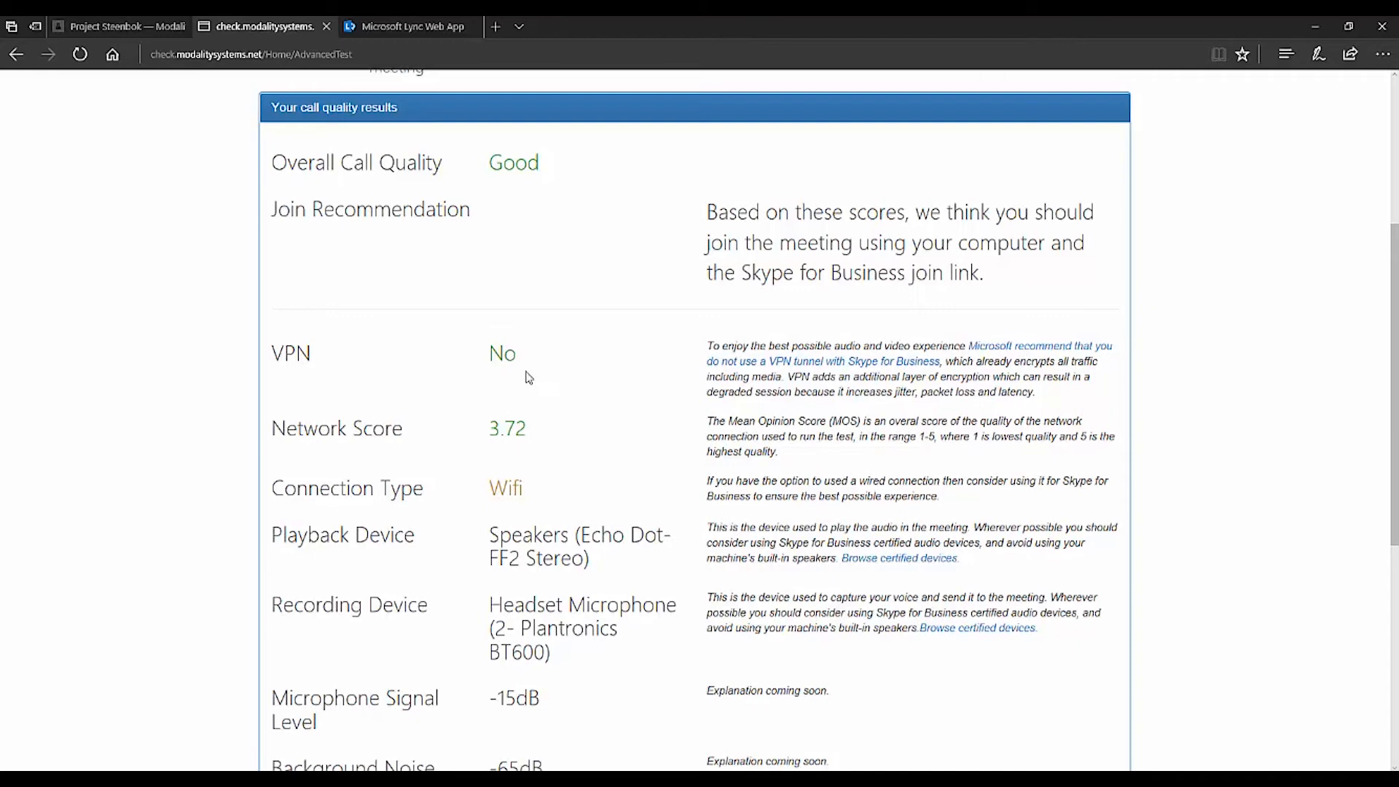
mouse_move(552, 438)
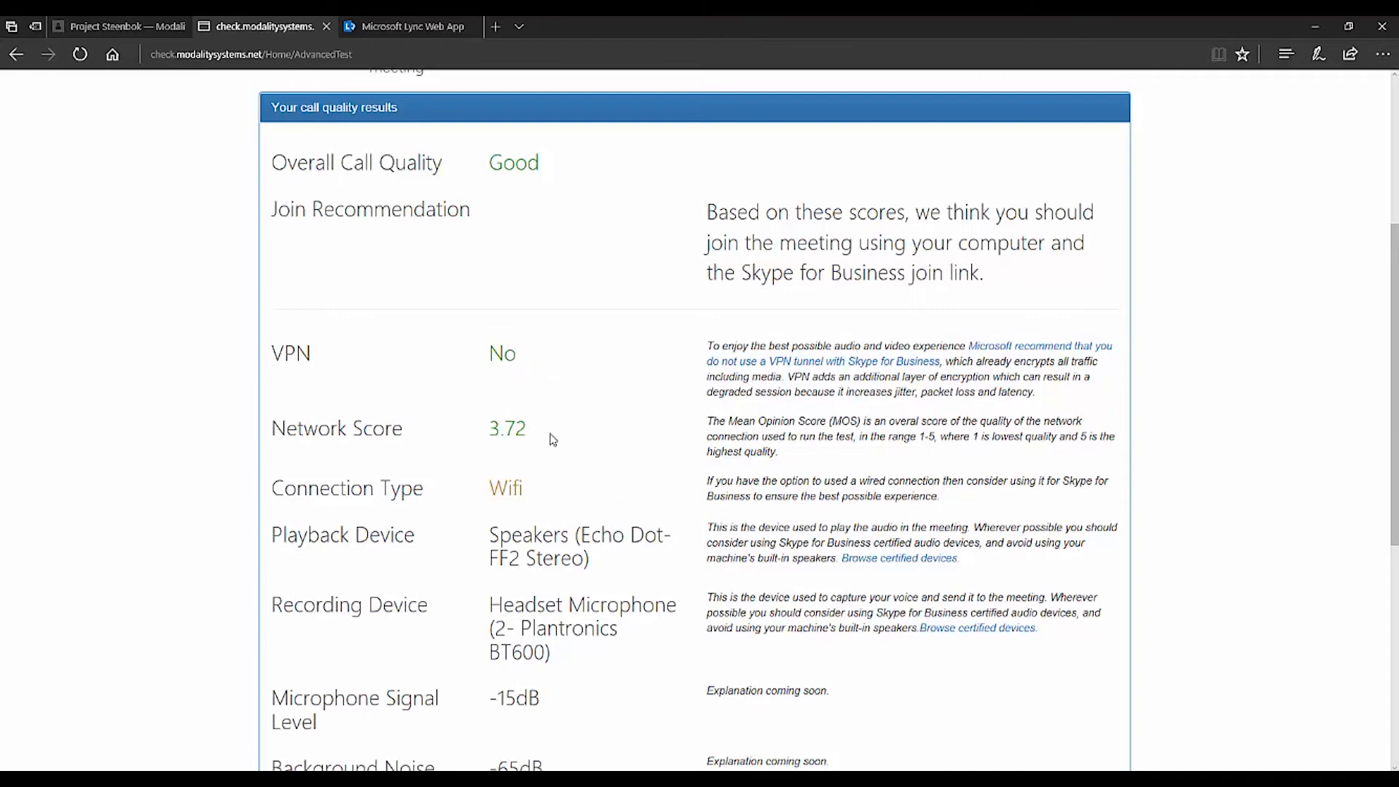
mouse_move(545, 451)
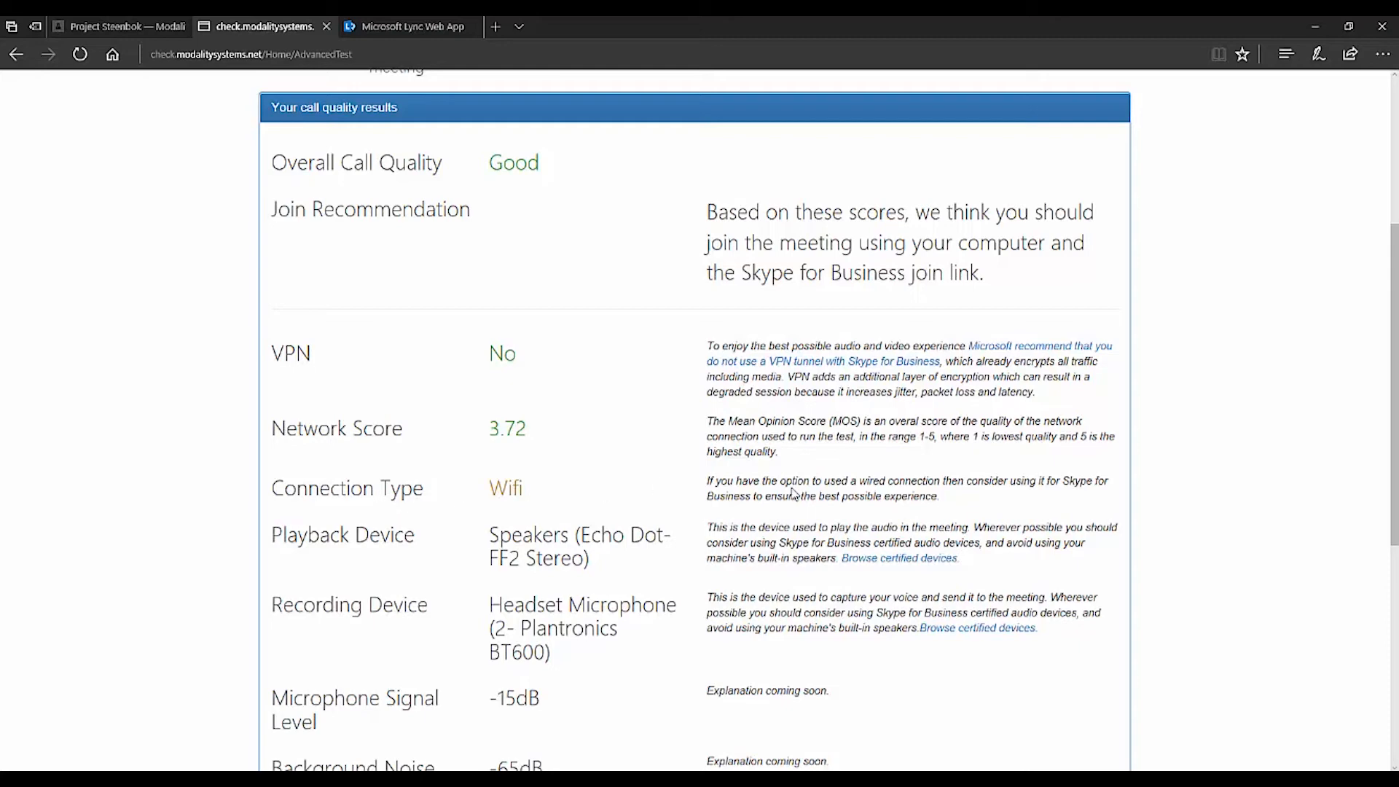
mouse_move(1243, 500)
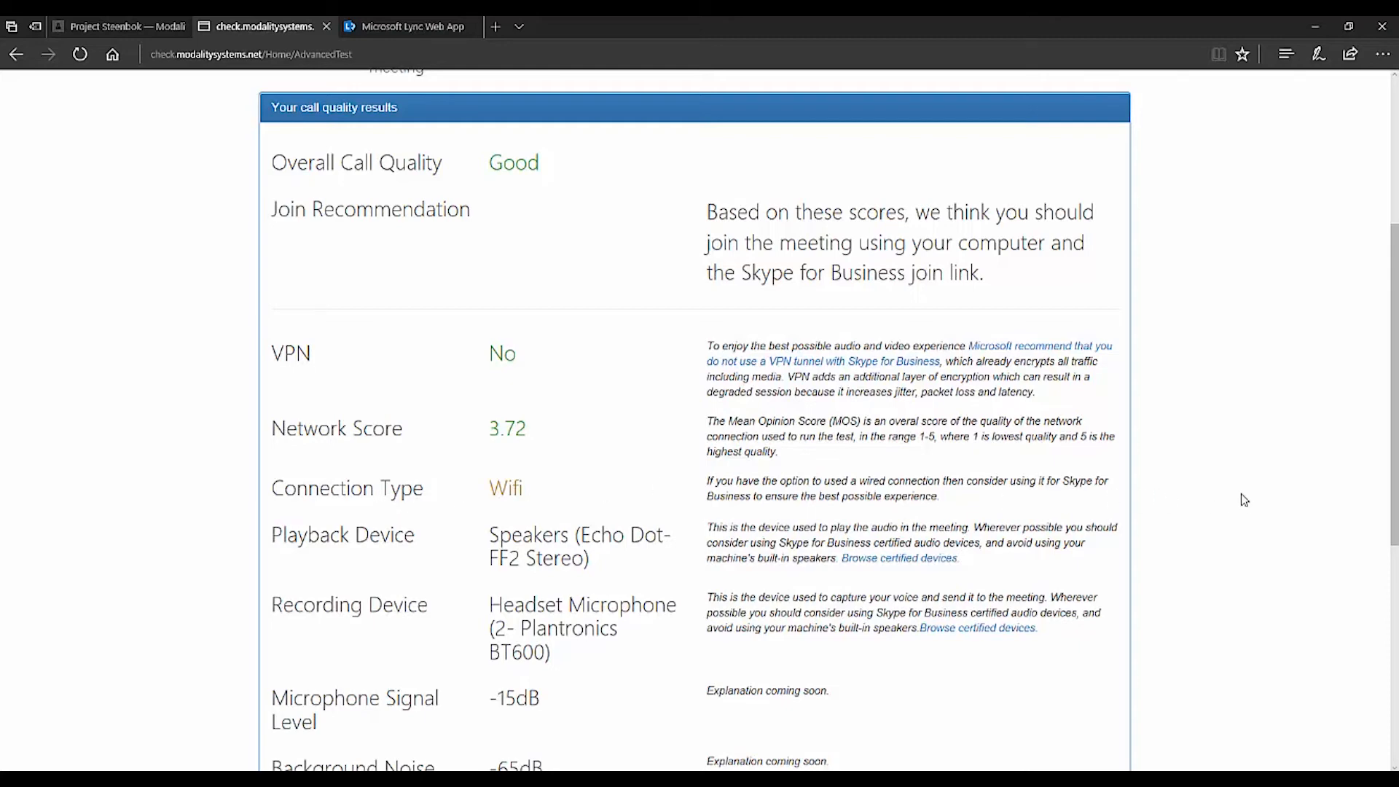
scroll("down", 3)
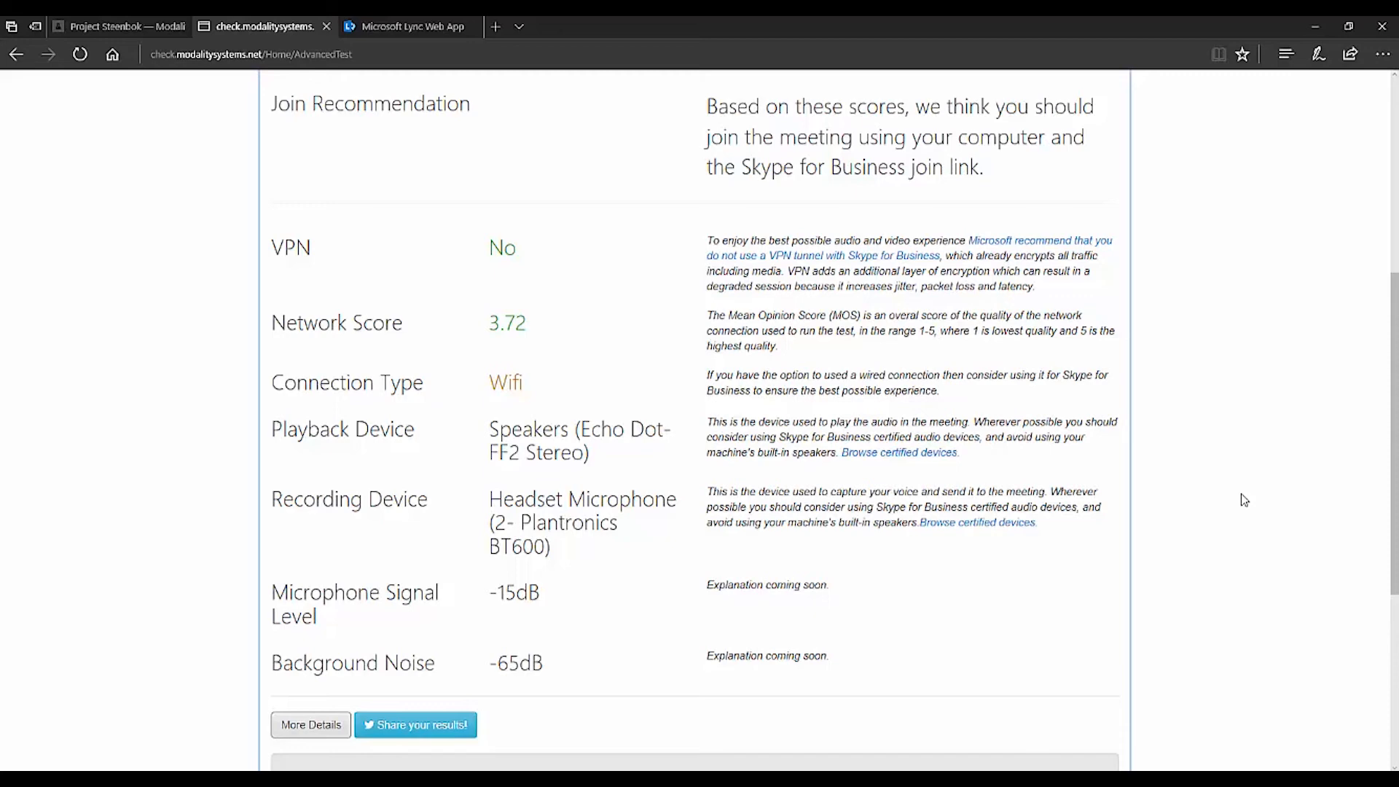
scroll("up", 3)
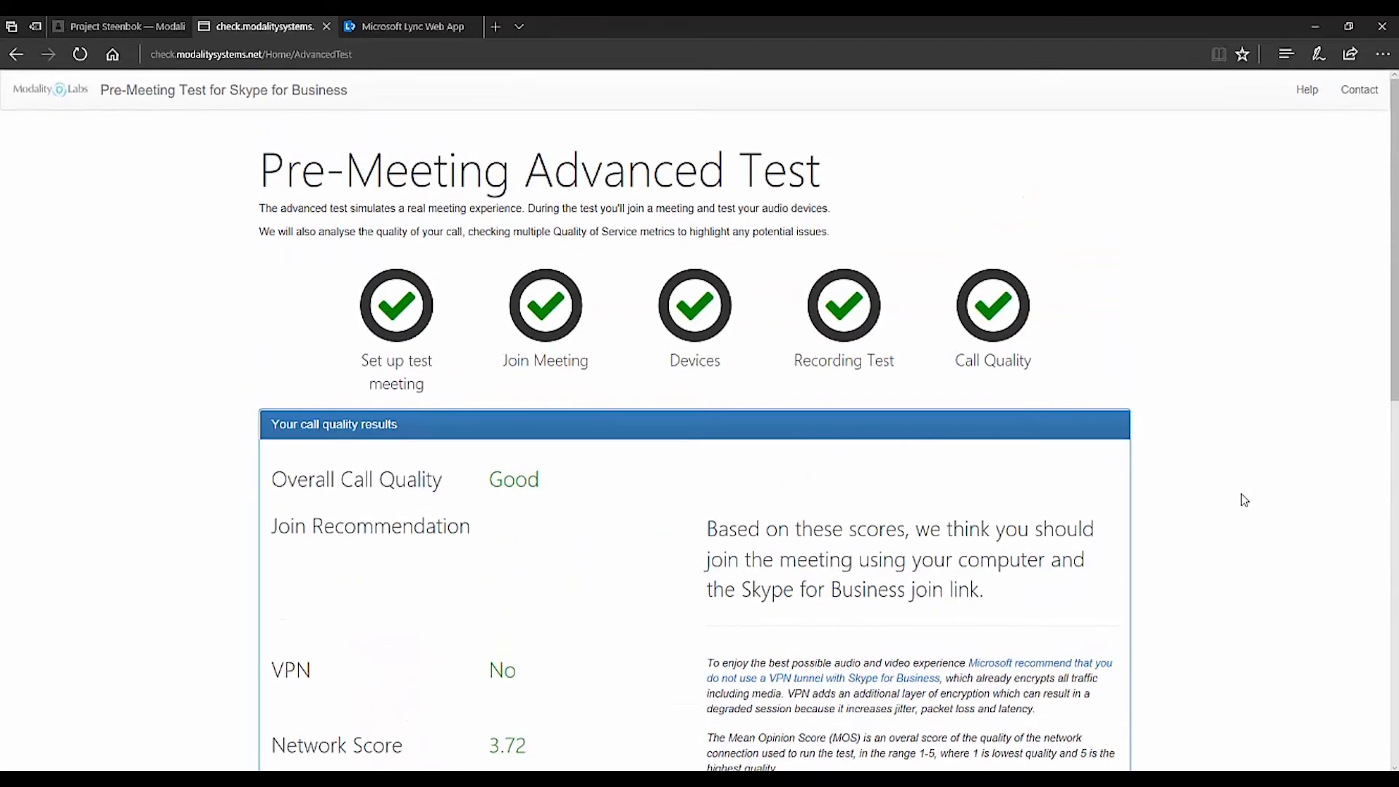